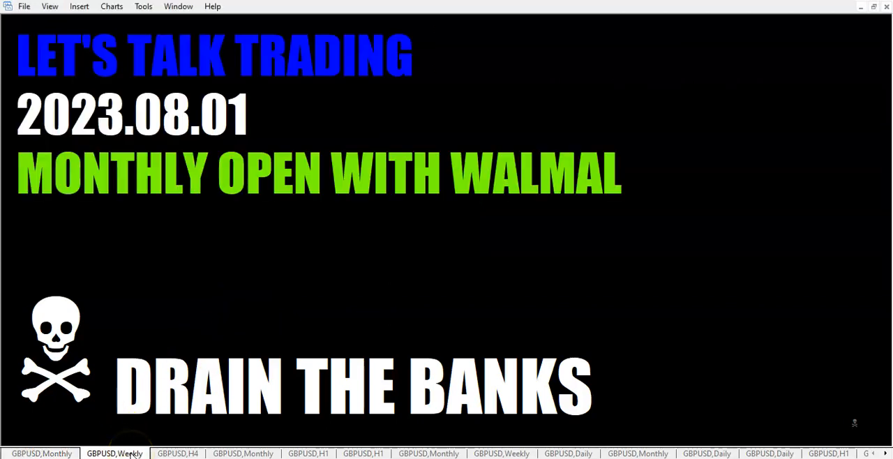
{"action": "mouse_move", "coordinate": [176, 309]}
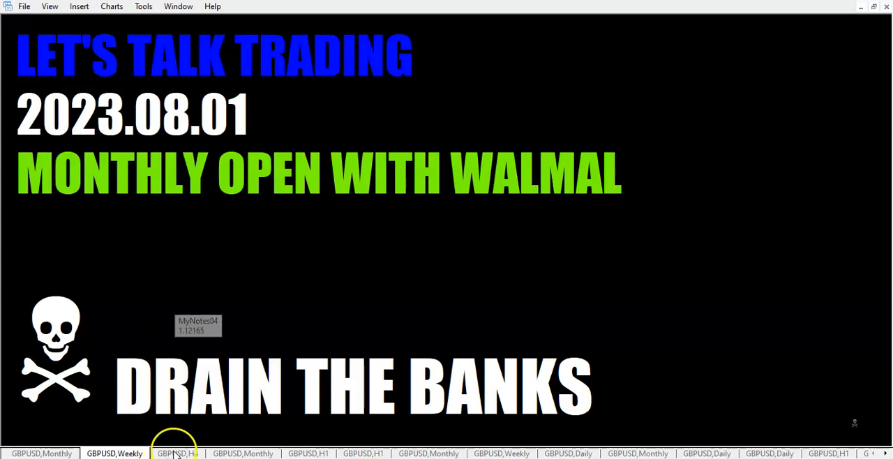
Step: Leave the title card and show the Risk Management notes on the GBPUSD,Monthly chart
{"action": "left_click", "coordinate": [178, 453]}
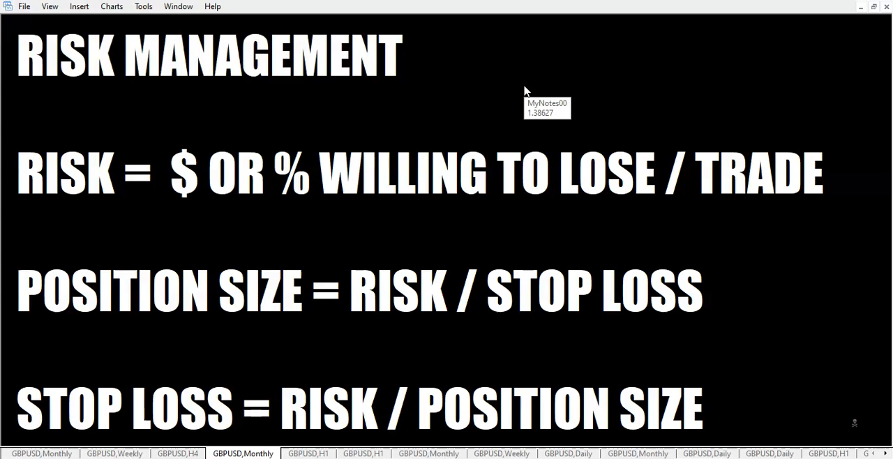
Step: Show the GBPUSD,Monthly chart with pivot levels and the currency-pair wick-zone table
{"action": "left_click", "coordinate": [429, 453]}
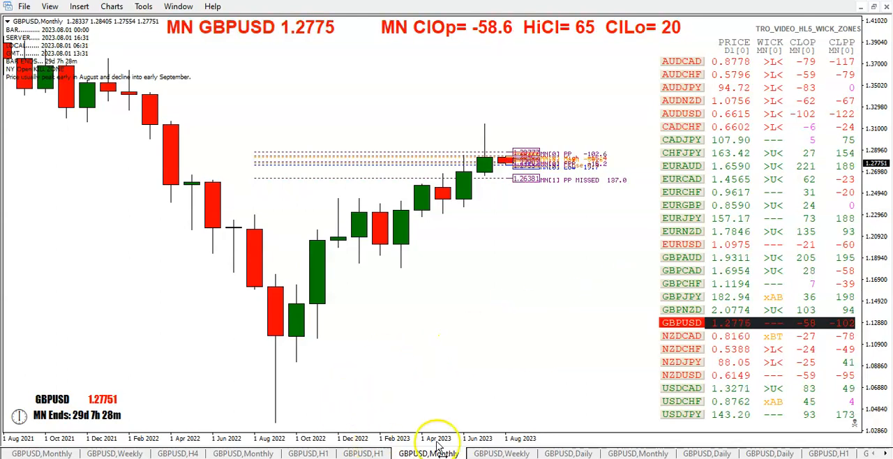
Step: Switch to the GBPUSD,Weekly chart with its gap, wick and close-to-open dashboard
{"action": "left_click", "coordinate": [501, 454]}
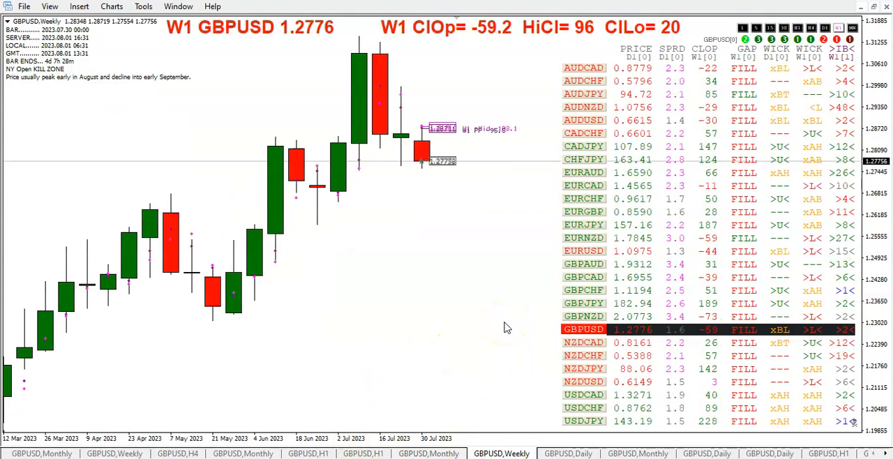
{"action": "mouse_move", "coordinate": [524, 173]}
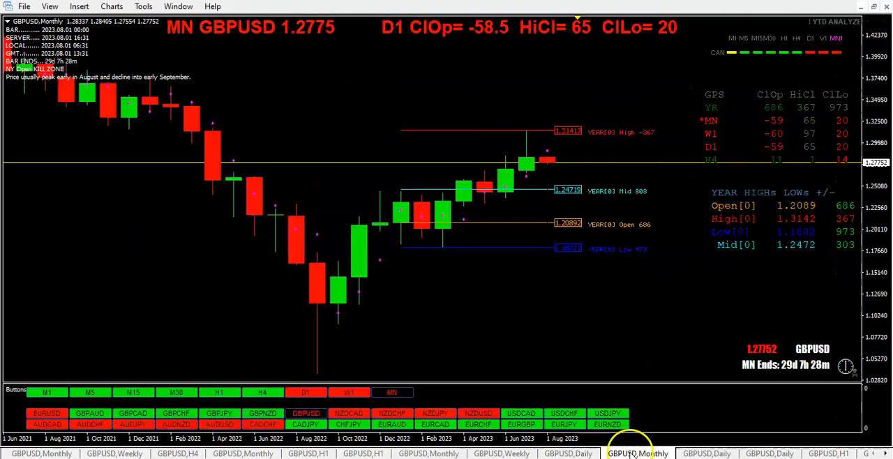
{"action": "mouse_move", "coordinate": [571, 329]}
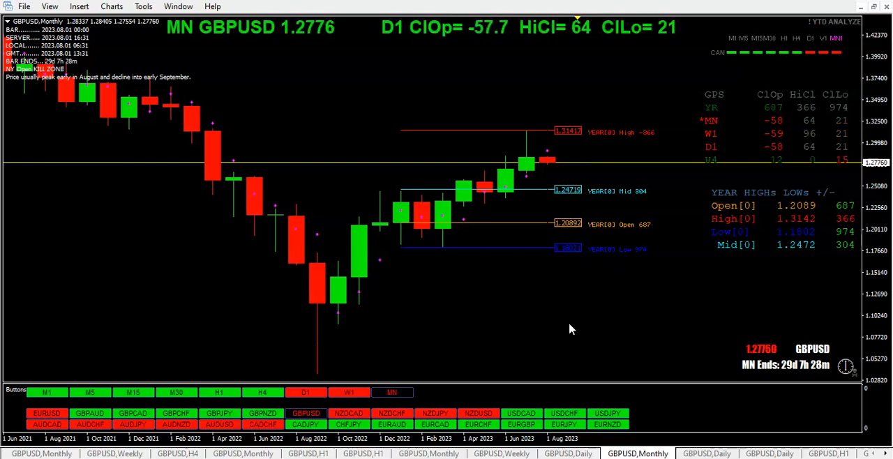
{"action": "mouse_move", "coordinate": [501, 319]}
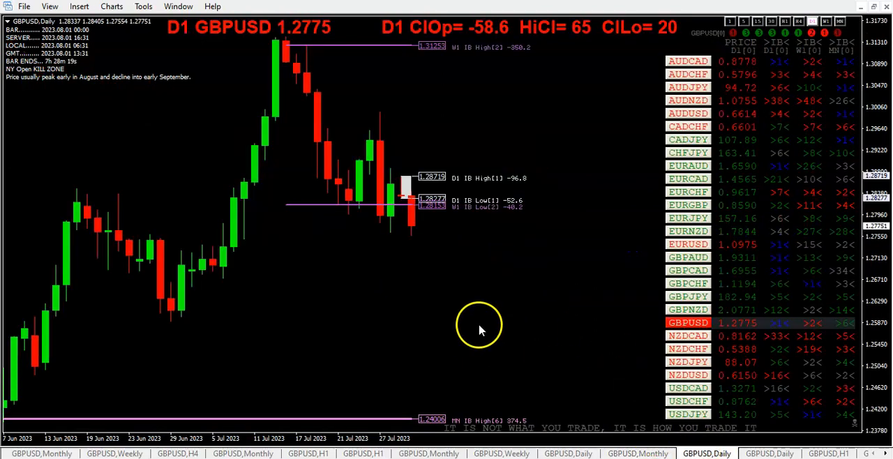
{"action": "mouse_move", "coordinate": [480, 329]}
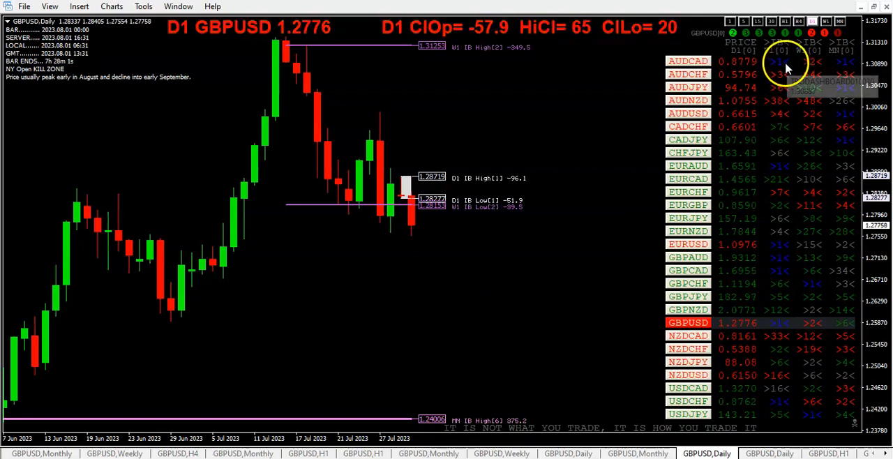
{"action": "mouse_move", "coordinate": [578, 353]}
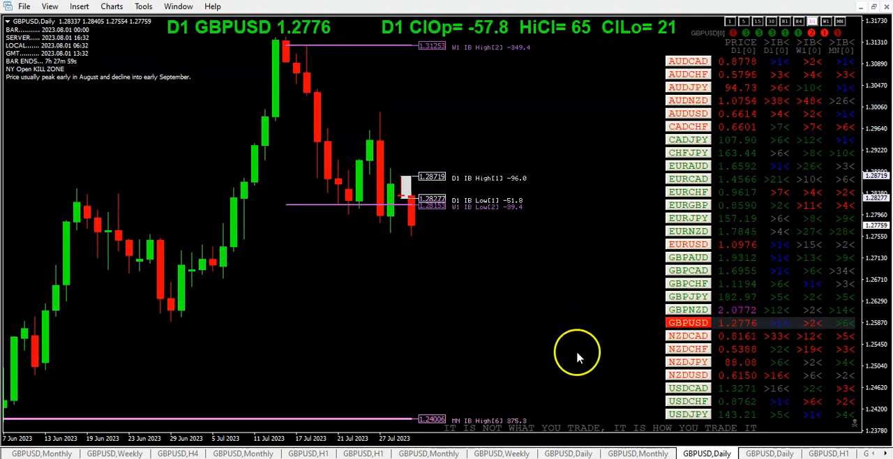
{"action": "mouse_move", "coordinate": [537, 349]}
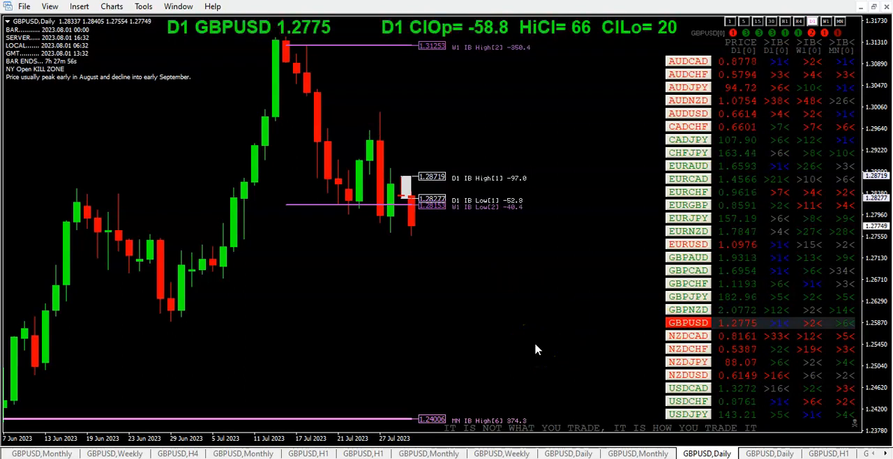
{"action": "mouse_move", "coordinate": [527, 370]}
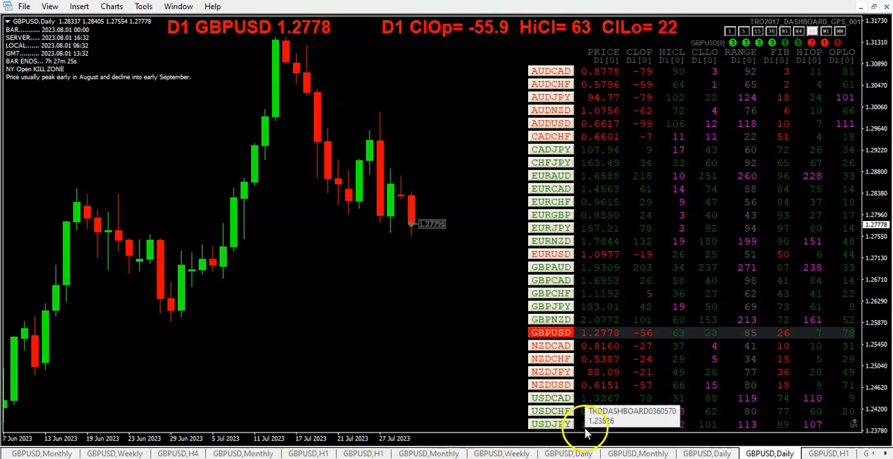
{"action": "mouse_move", "coordinate": [381, 337]}
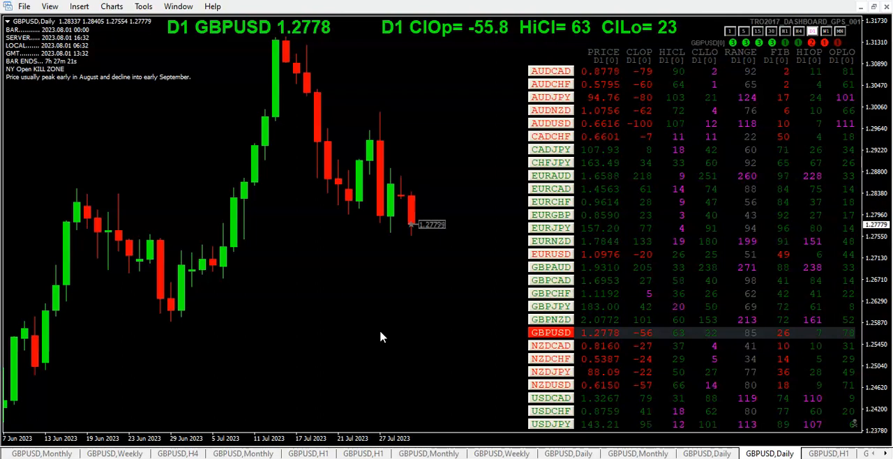
{"action": "mouse_move", "coordinate": [450, 363]}
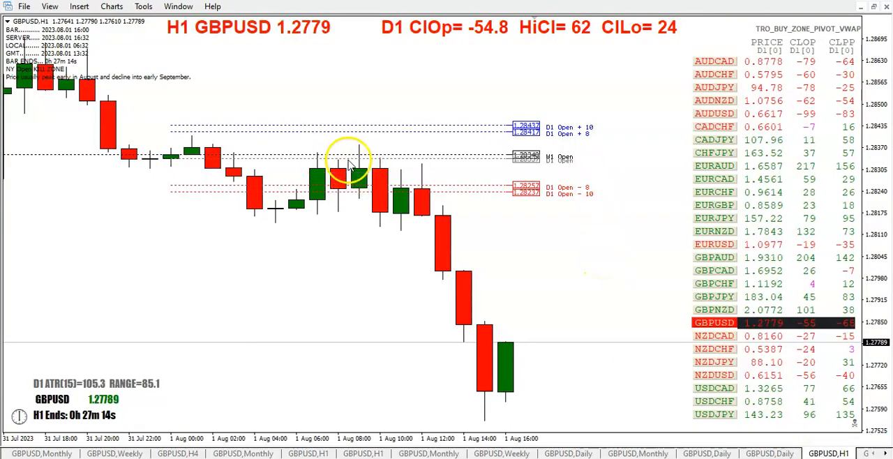
{"action": "mouse_move", "coordinate": [432, 196]}
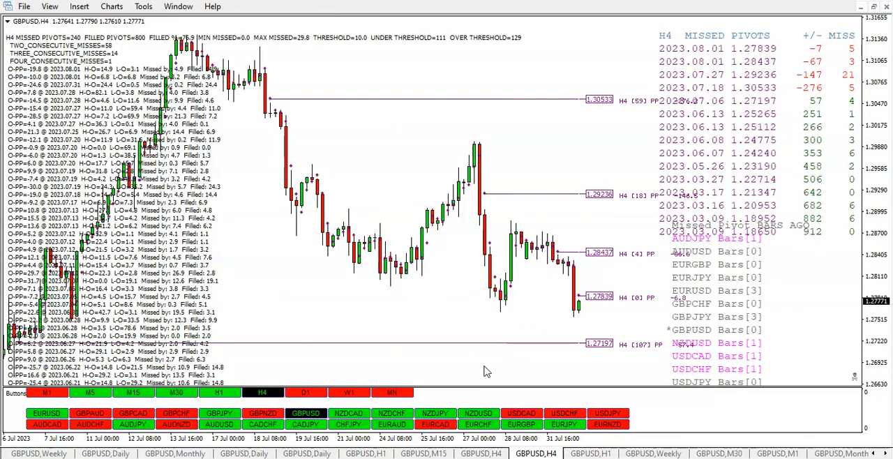
{"action": "mouse_move", "coordinate": [582, 320]}
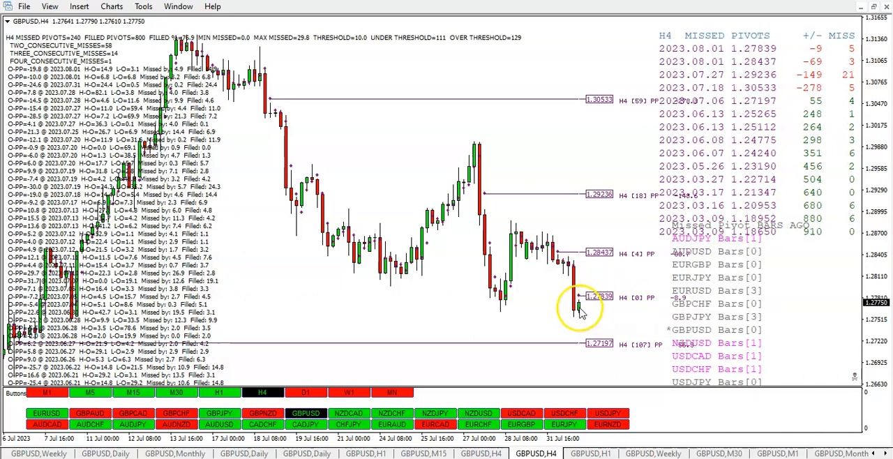
{"action": "mouse_move", "coordinate": [583, 310]}
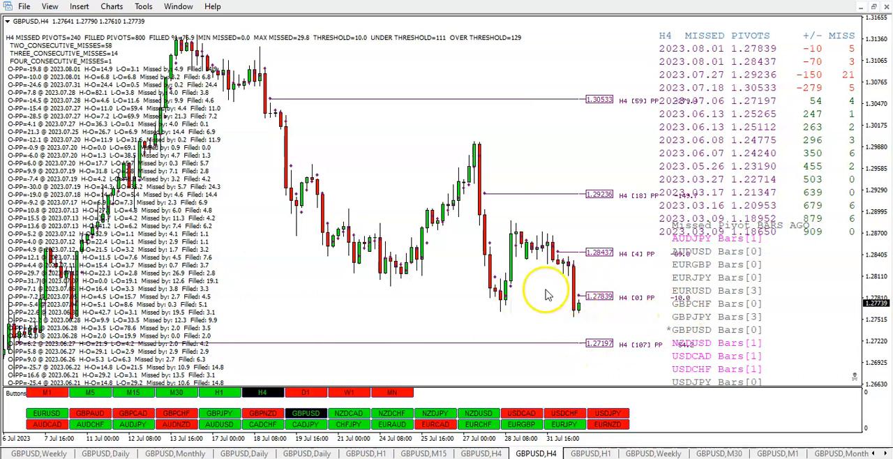
{"action": "mouse_move", "coordinate": [544, 309]}
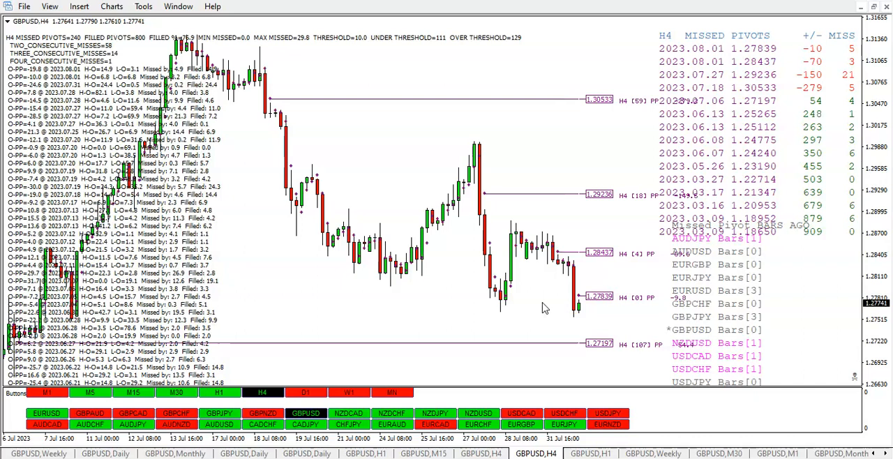
{"action": "mouse_move", "coordinate": [590, 328]}
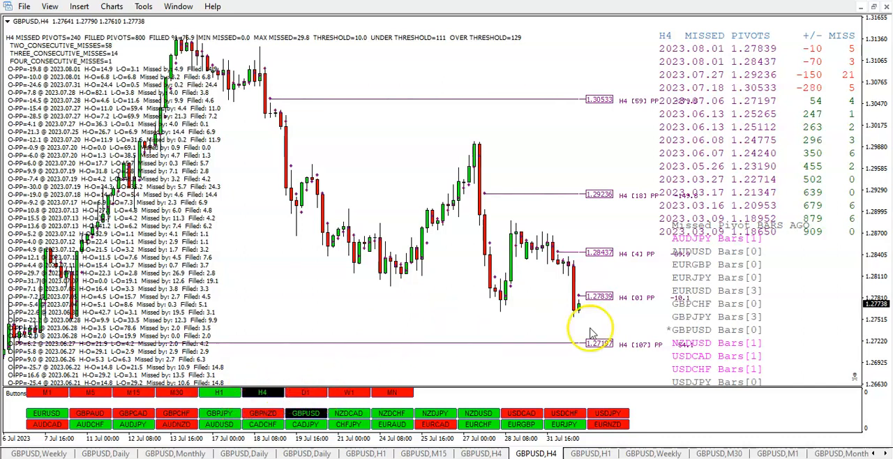
{"action": "mouse_move", "coordinate": [582, 303]}
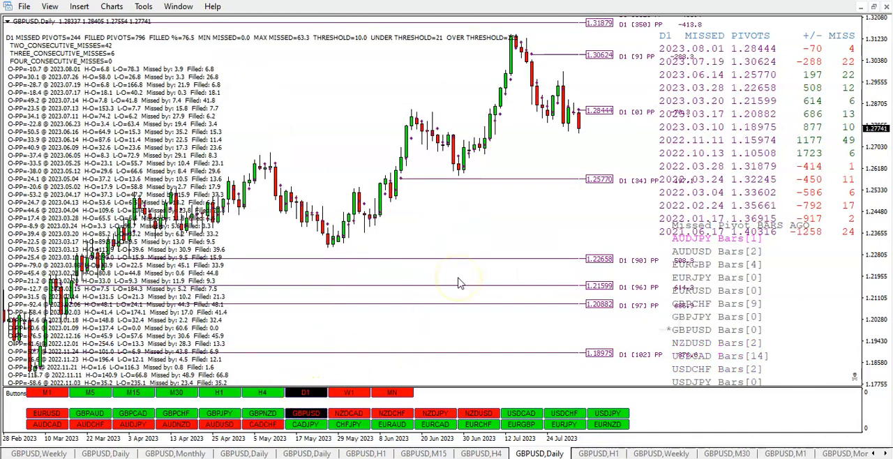
{"action": "mouse_move", "coordinate": [624, 124]}
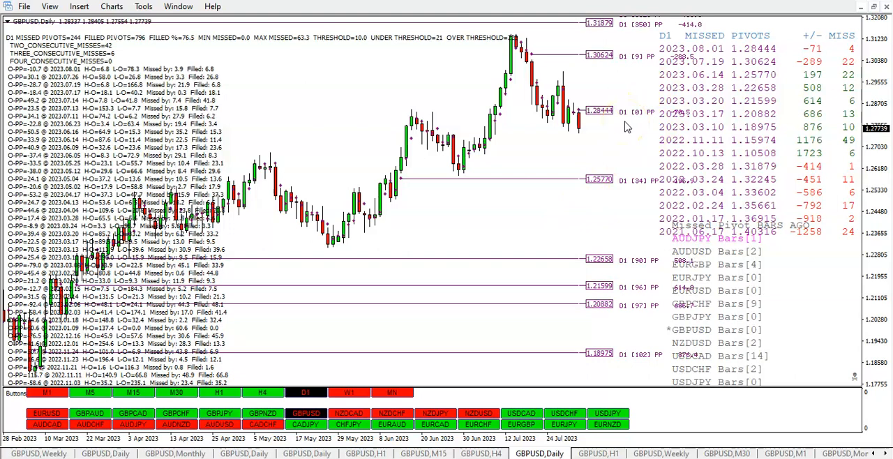
{"action": "mouse_move", "coordinate": [851, 57]}
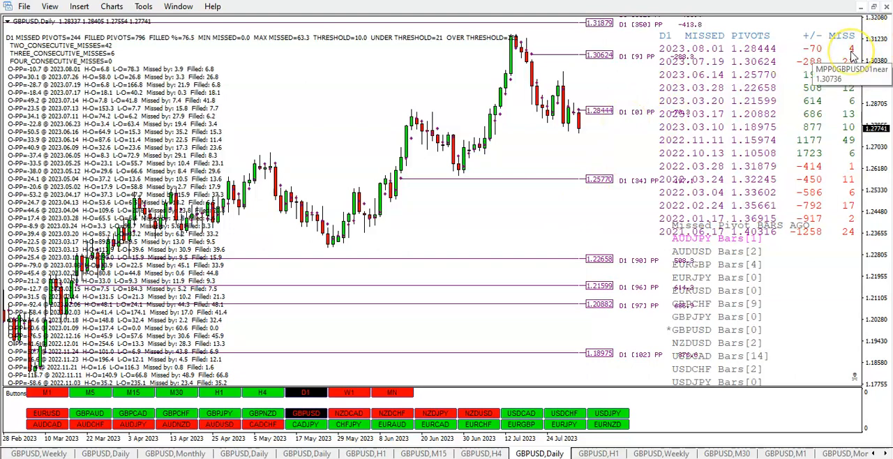
{"action": "mouse_move", "coordinate": [586, 161]}
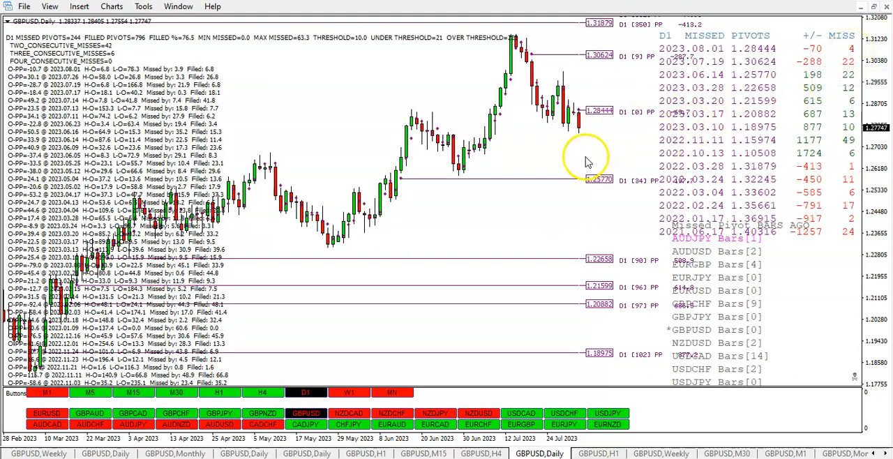
Step: Inspect the daily GBPUSD missed-pivot chart around the 1.28444 pivot
{"action": "left_click", "coordinate": [349, 392]}
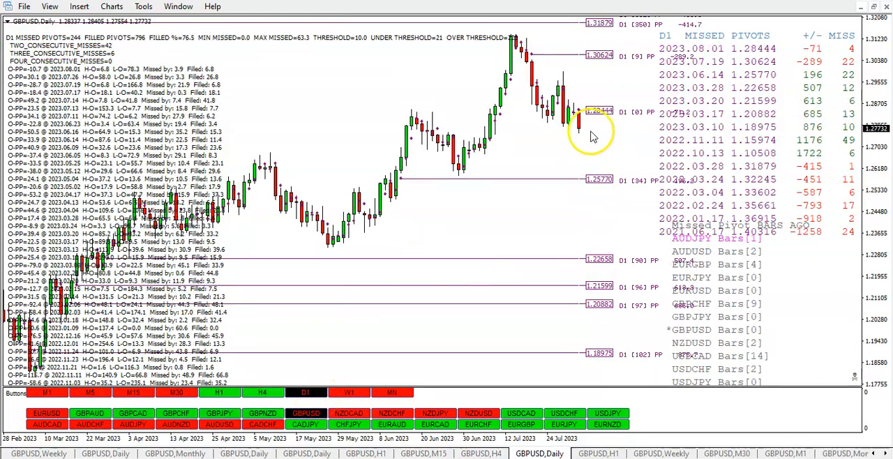
{"action": "mouse_move", "coordinate": [609, 117]}
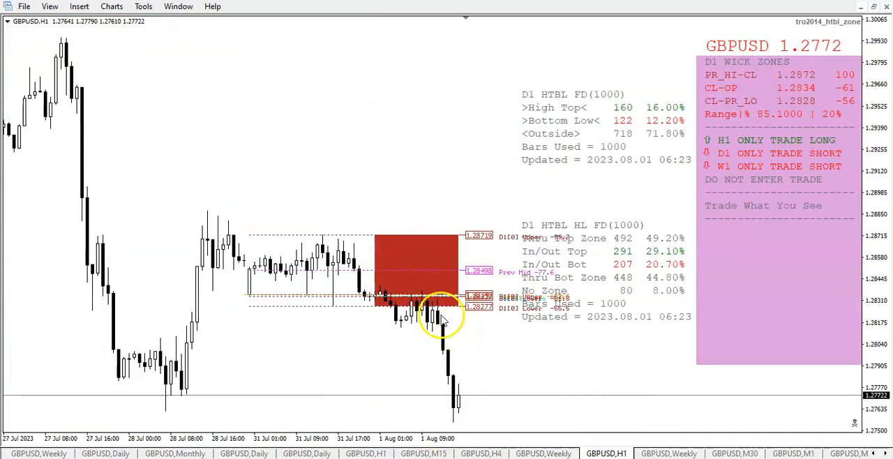
{"action": "mouse_move", "coordinate": [526, 354]}
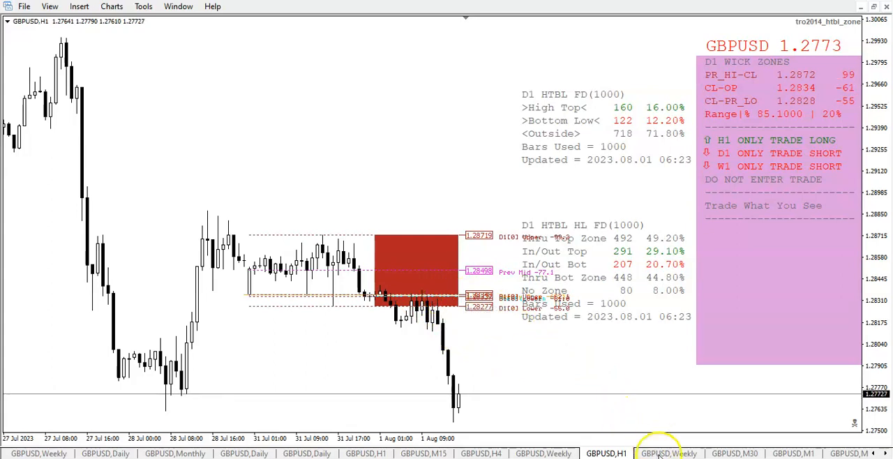
Step: Show the GBPUSD,Weekly chart with its daily and weekly range statistics
{"action": "left_click", "coordinate": [668, 454]}
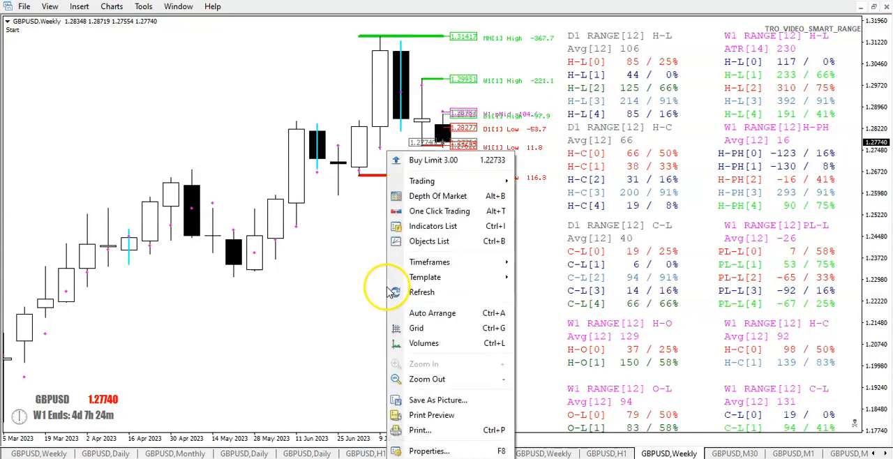
{"action": "left_click", "coordinate": [429, 262]}
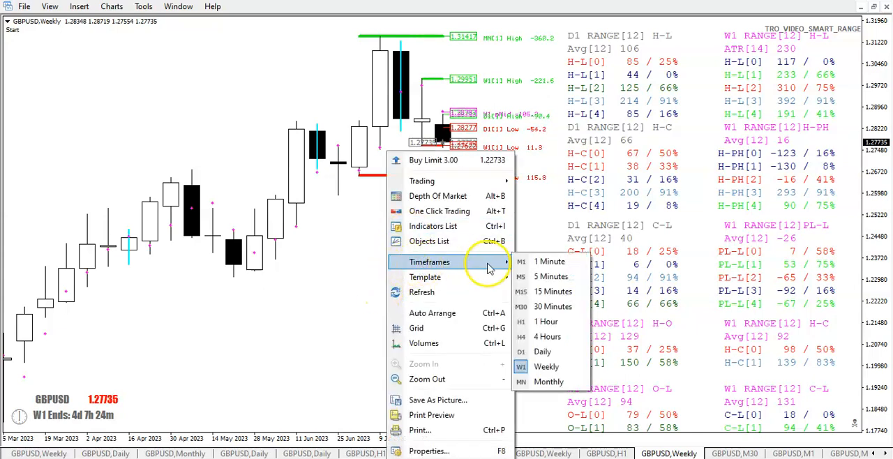
{"action": "left_click", "coordinate": [549, 382]}
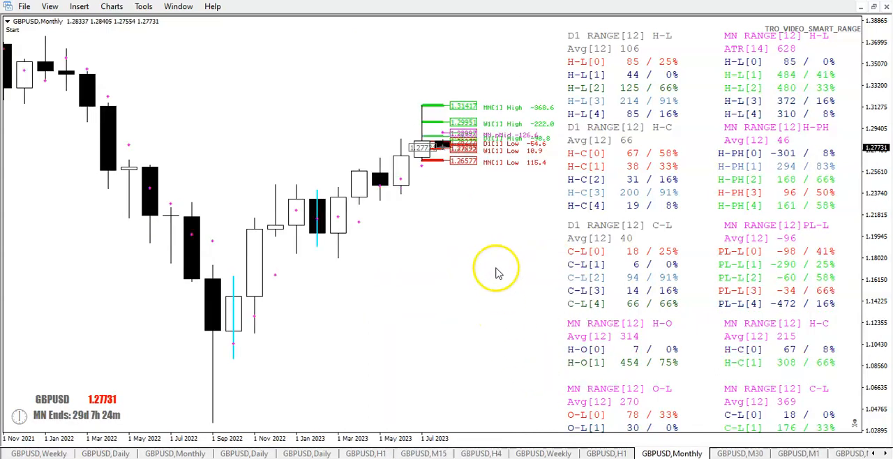
{"action": "mouse_move", "coordinate": [497, 272]}
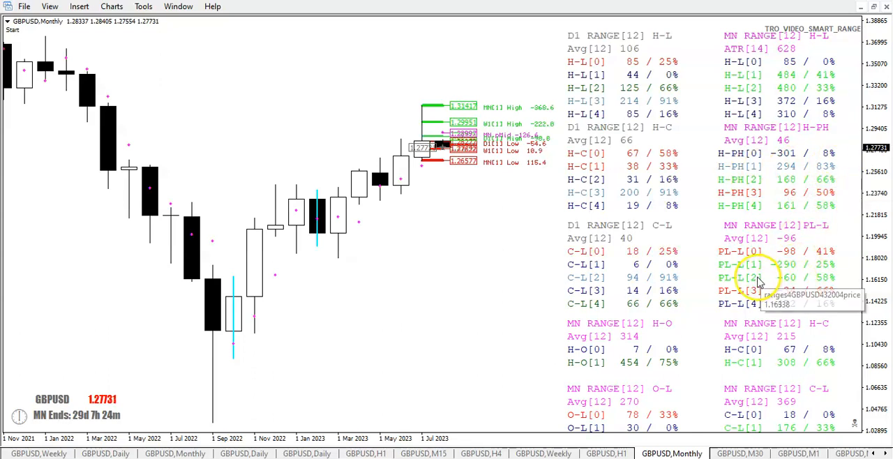
{"action": "mouse_move", "coordinate": [785, 271]}
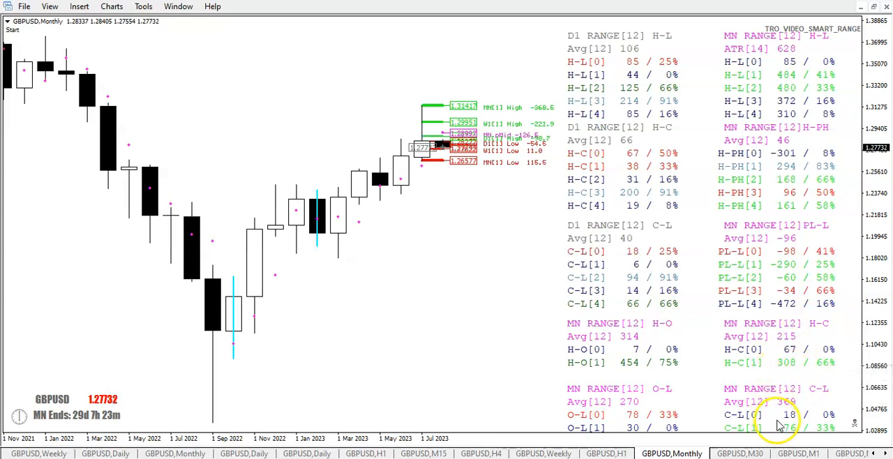
{"action": "mouse_move", "coordinate": [823, 396]}
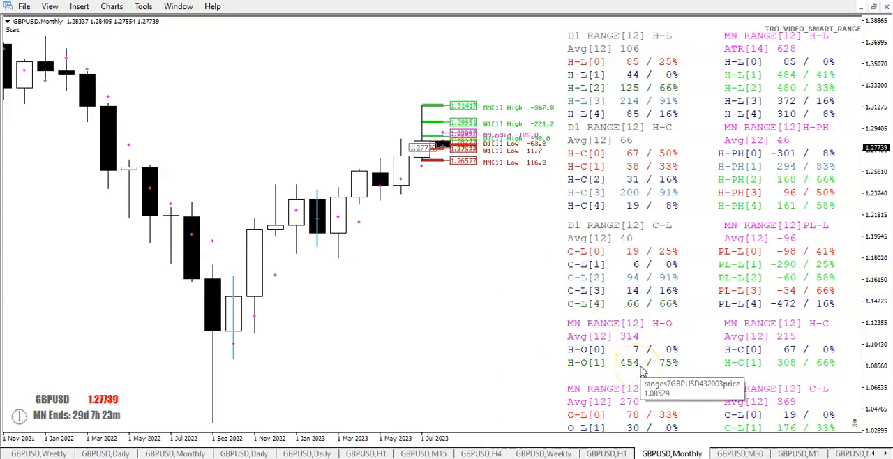
{"action": "mouse_move", "coordinate": [649, 391]}
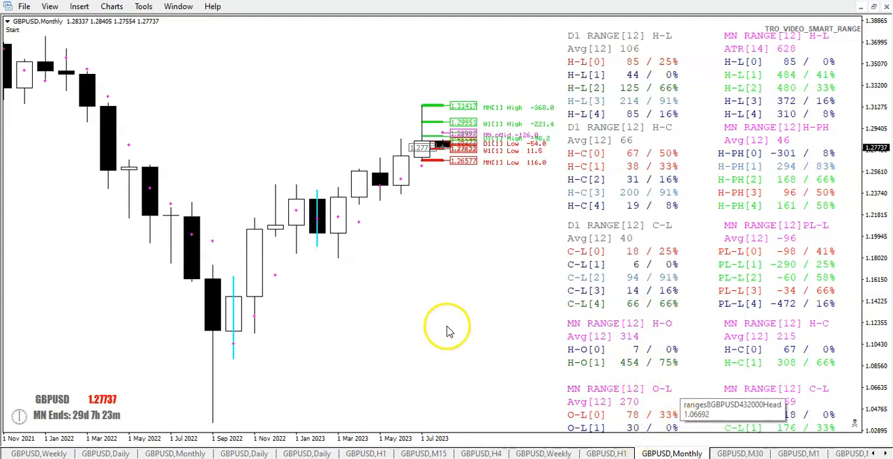
{"action": "mouse_move", "coordinate": [441, 305]}
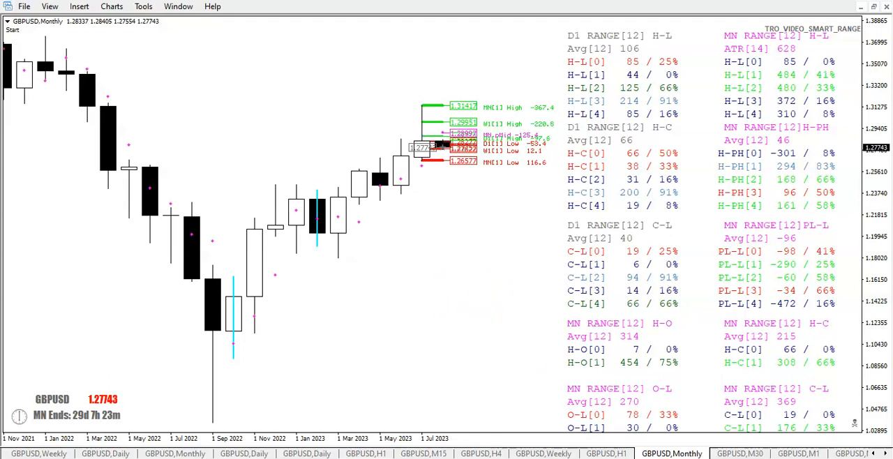
Step: Show the GBPUSD,Monthly chart with the TRO2022_YTD_RANGE_BY_MONTH table for 2004–2023
{"action": "left_click", "coordinate": [739, 453]}
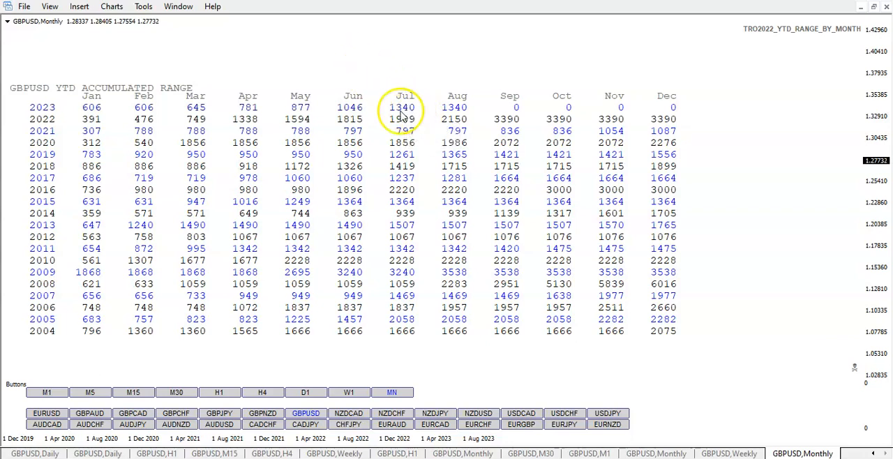
{"action": "mouse_move", "coordinate": [341, 54]}
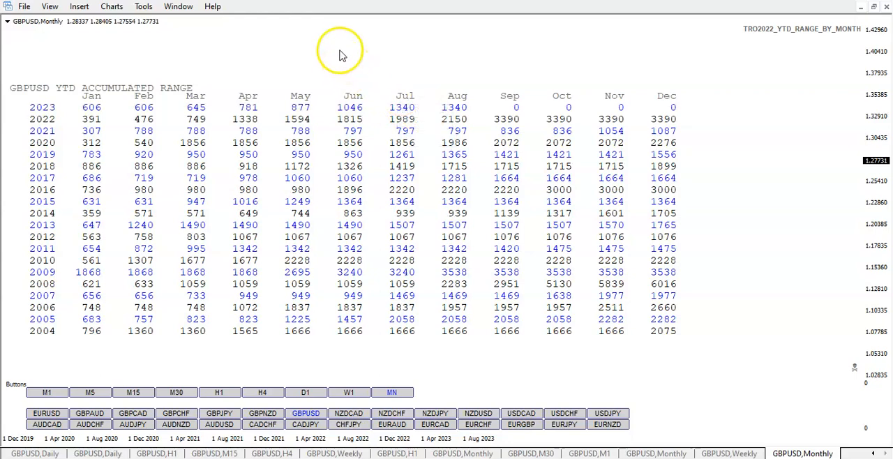
Step: Set TRO2022_YTD_RANGE_BY_MONTH Value_Option to SHOW_RANGE_BY_MONTH and close the Indicators List
{"action": "right_click", "coordinate": [341, 52]}
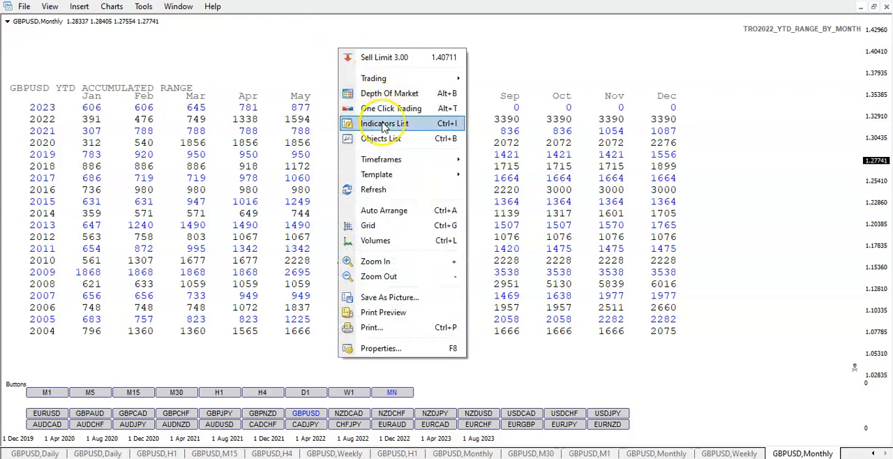
{"action": "left_click", "coordinate": [384, 123]}
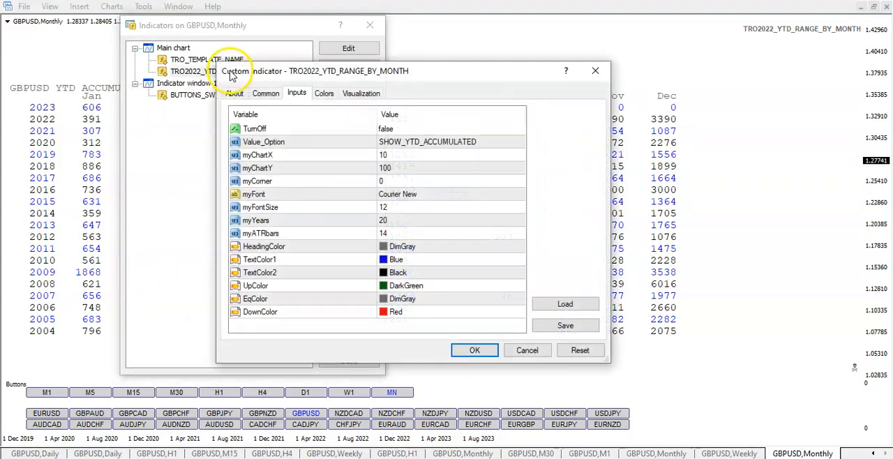
{"action": "left_click", "coordinate": [519, 142]}
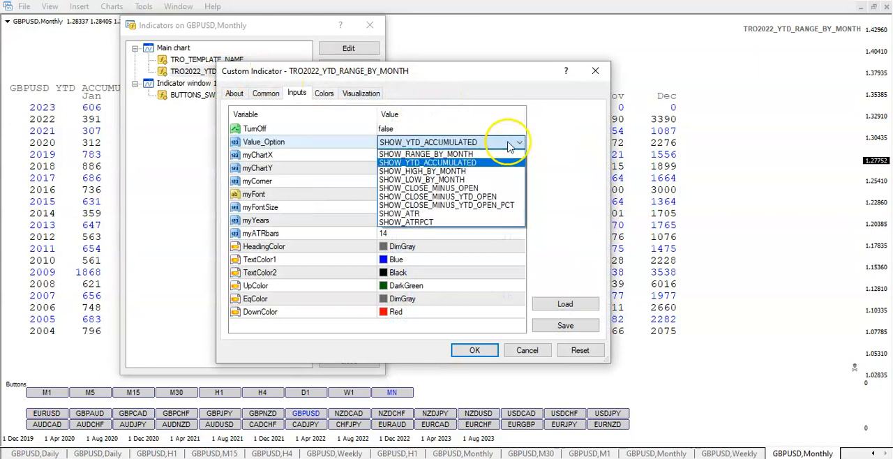
{"action": "left_click", "coordinate": [425, 154]}
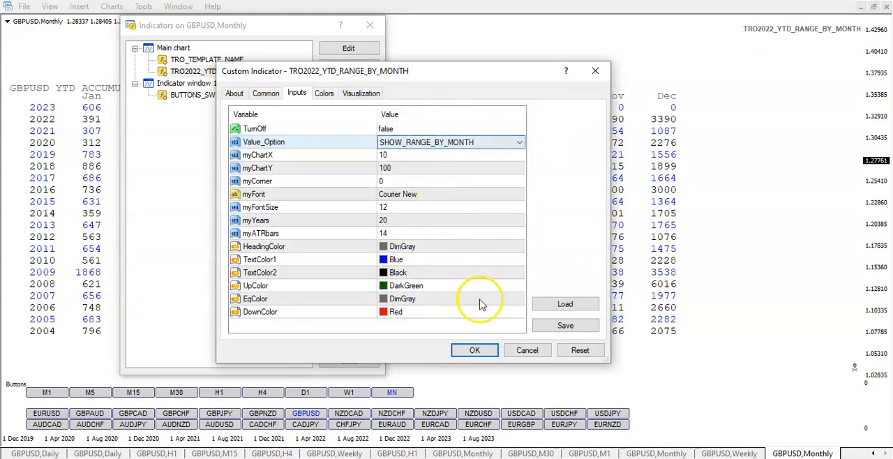
{"action": "left_click", "coordinate": [474, 350]}
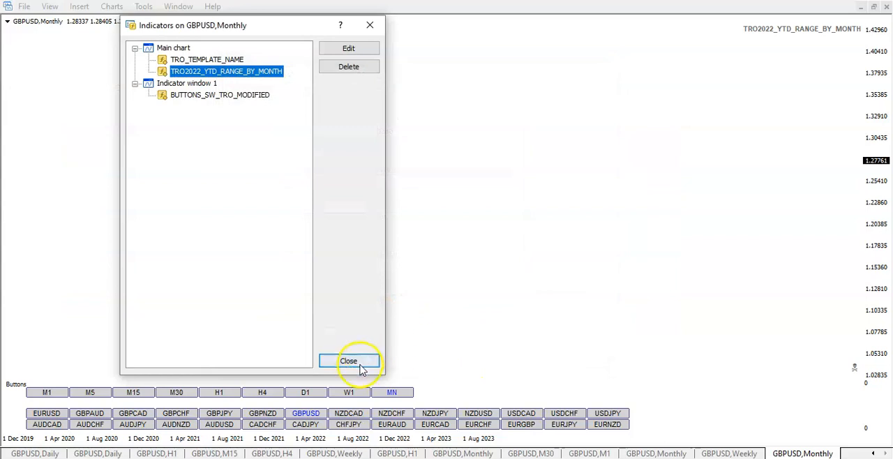
{"action": "left_click", "coordinate": [348, 361]}
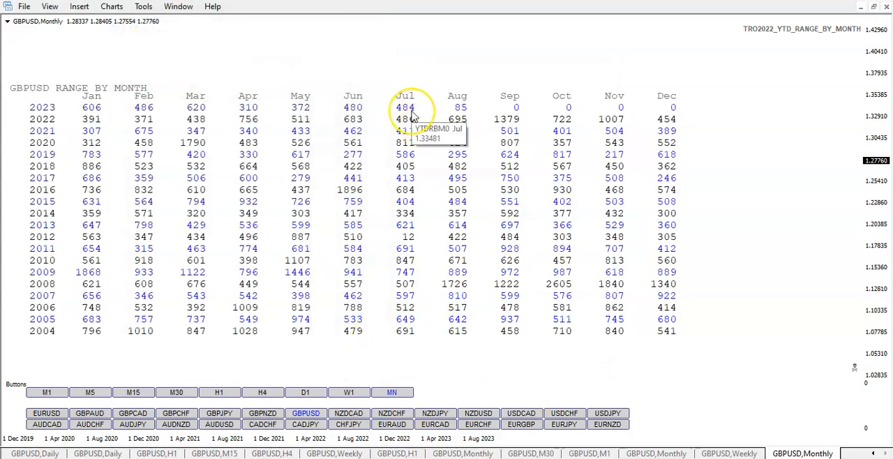
{"action": "mouse_move", "coordinate": [363, 111]}
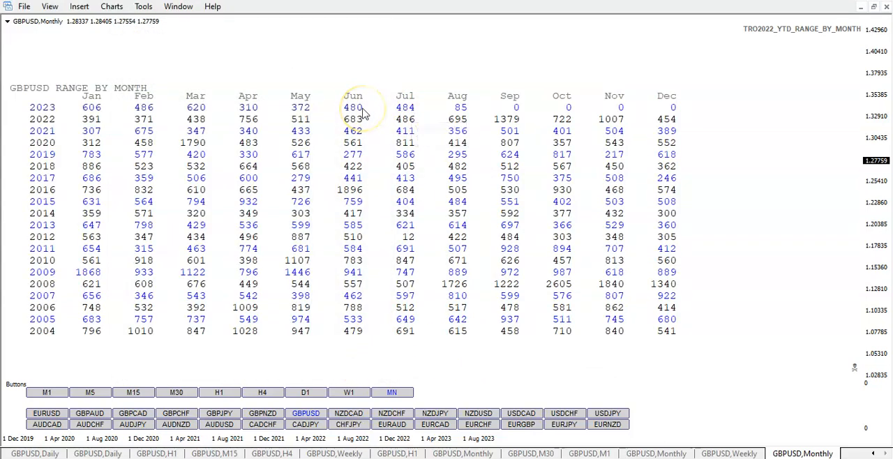
{"action": "mouse_move", "coordinate": [144, 119]}
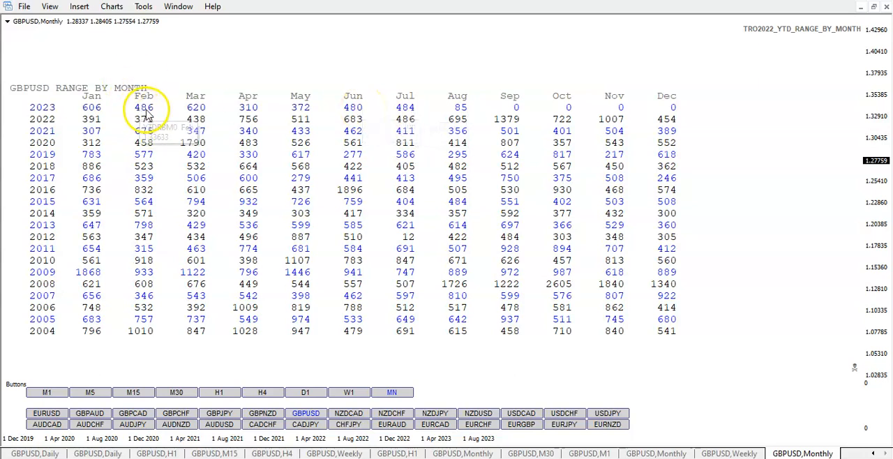
{"action": "mouse_move", "coordinate": [410, 112]}
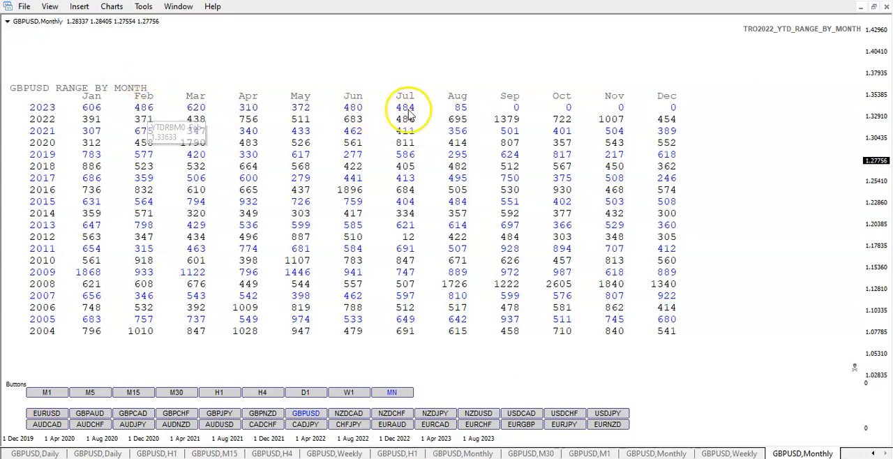
{"action": "mouse_move", "coordinate": [408, 119]}
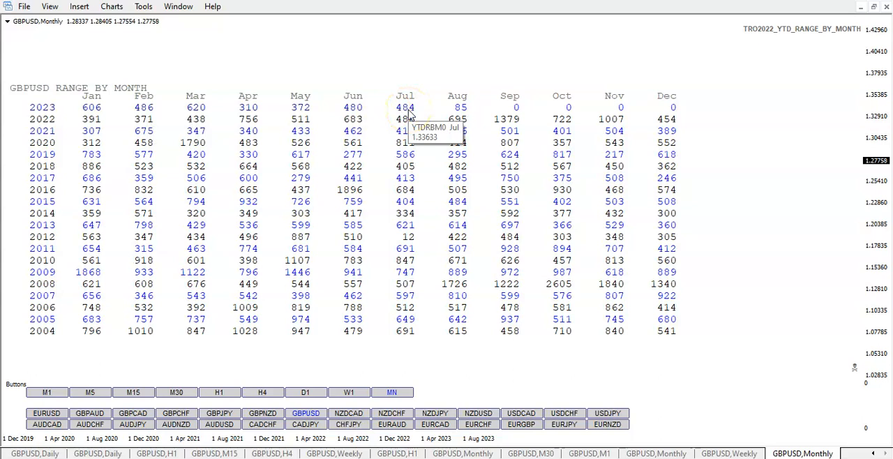
{"action": "mouse_move", "coordinate": [415, 112]}
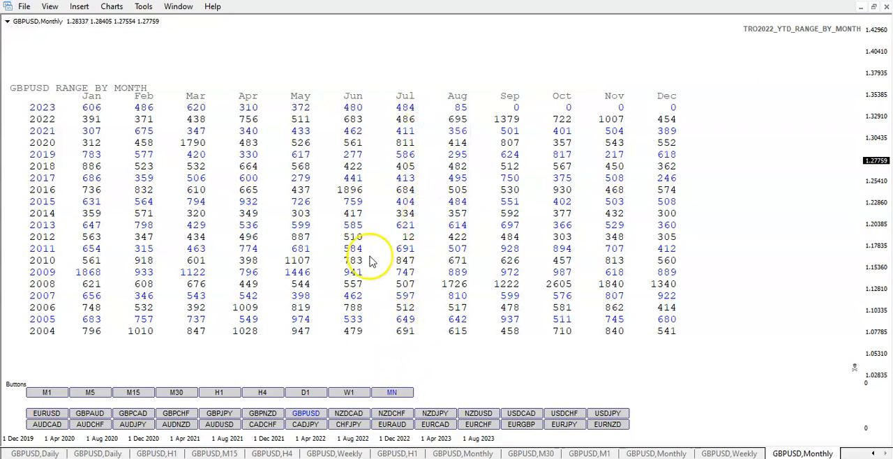
Step: Set TRO2022_YTD_RANGE_BY_MONTH Value_Option to SHOW_ATRPCT
{"action": "right_click", "coordinate": [370, 258]}
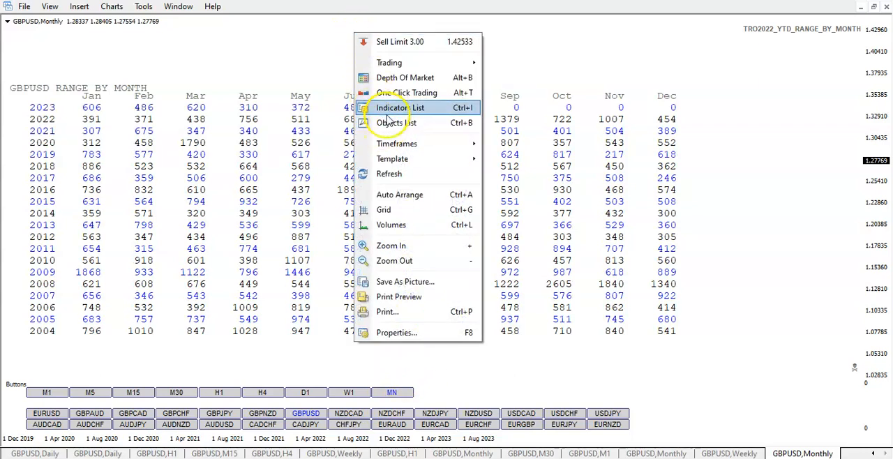
{"action": "left_click", "coordinate": [399, 107]}
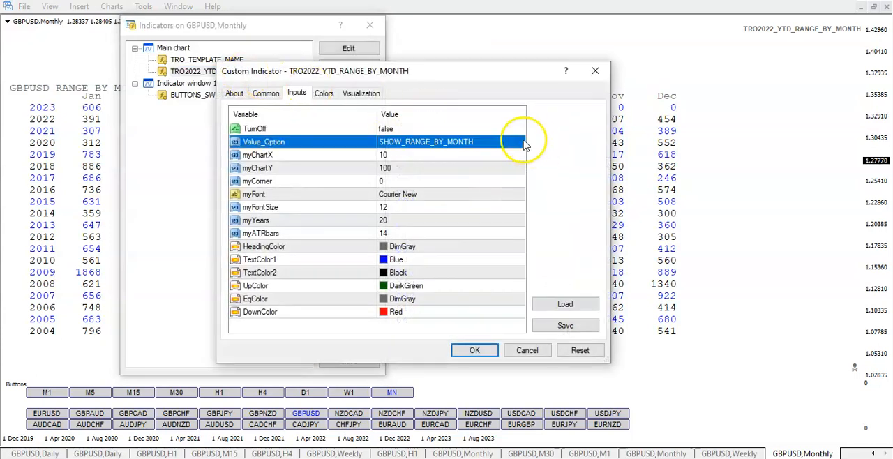
{"action": "left_click", "coordinate": [519, 142]}
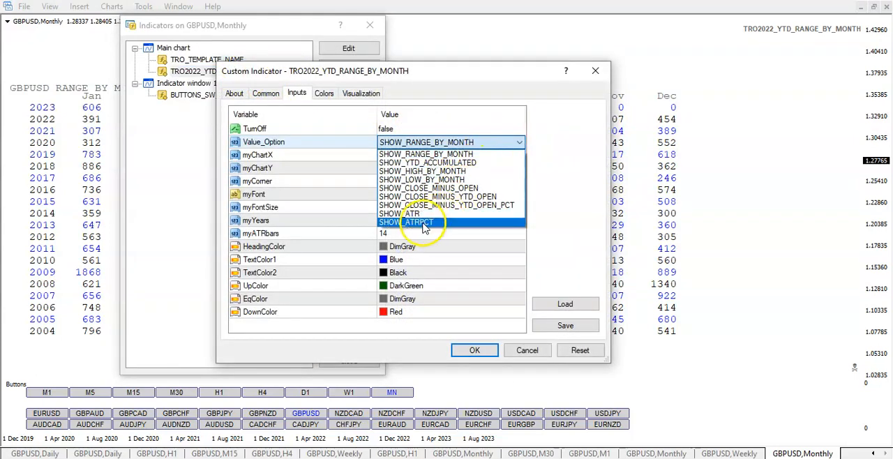
{"action": "left_click", "coordinate": [417, 222]}
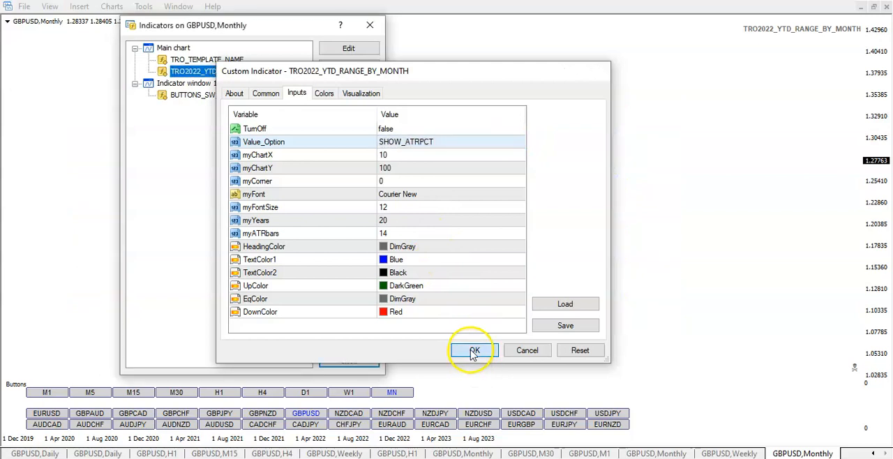
{"action": "left_click", "coordinate": [474, 350]}
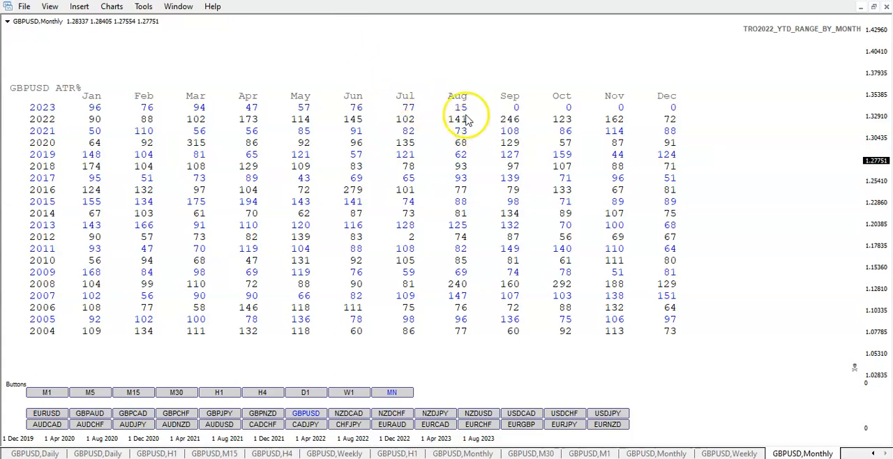
{"action": "mouse_move", "coordinate": [381, 72]}
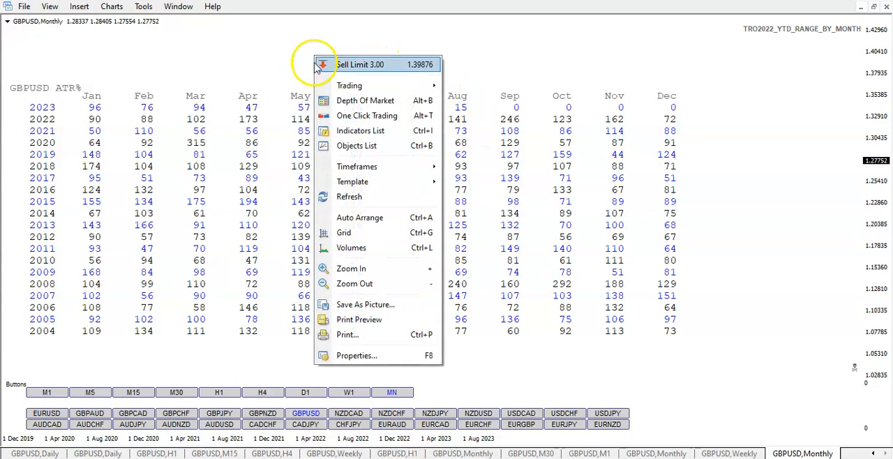
Step: Set TRO2022_YTD_RANGE_BY_MONTH Value_Option to SHOW_CLOSE_MINUS_YTD_OPEN_PCT
{"action": "left_click", "coordinate": [360, 131]}
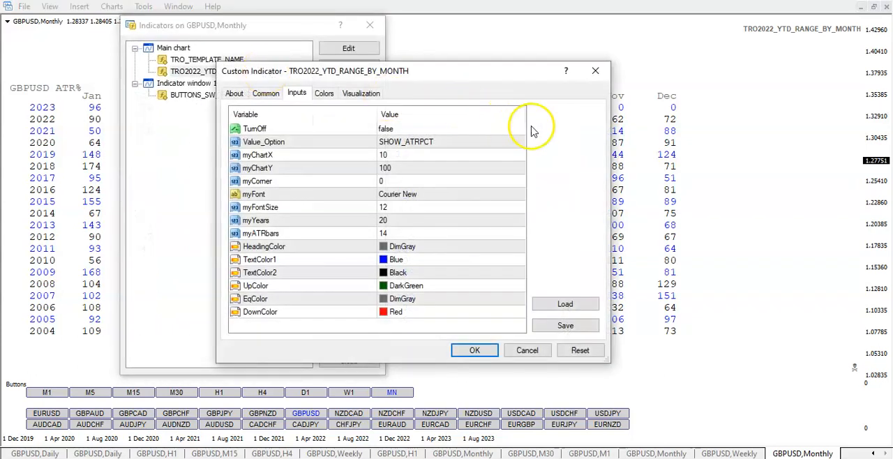
{"action": "mouse_move", "coordinate": [471, 110]}
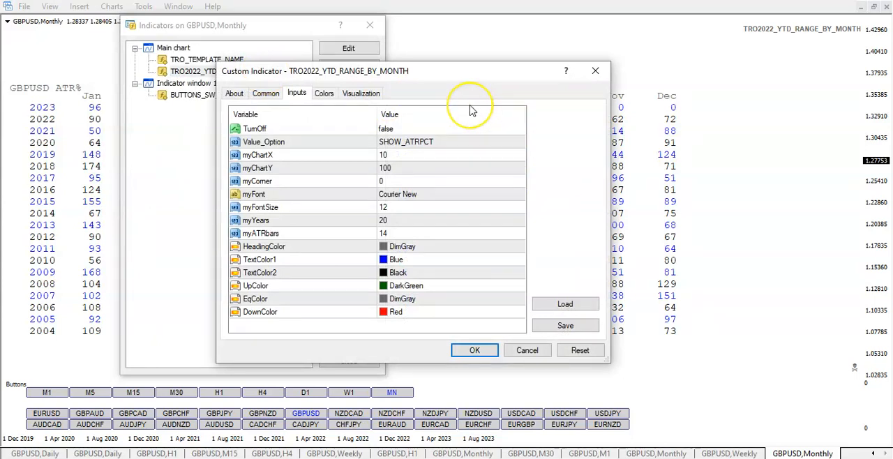
{"action": "mouse_move", "coordinate": [471, 106]}
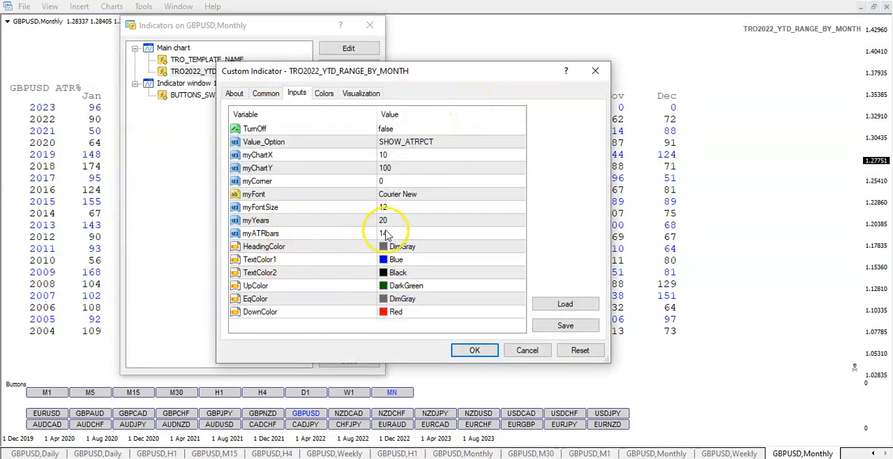
{"action": "left_click", "coordinate": [474, 350]}
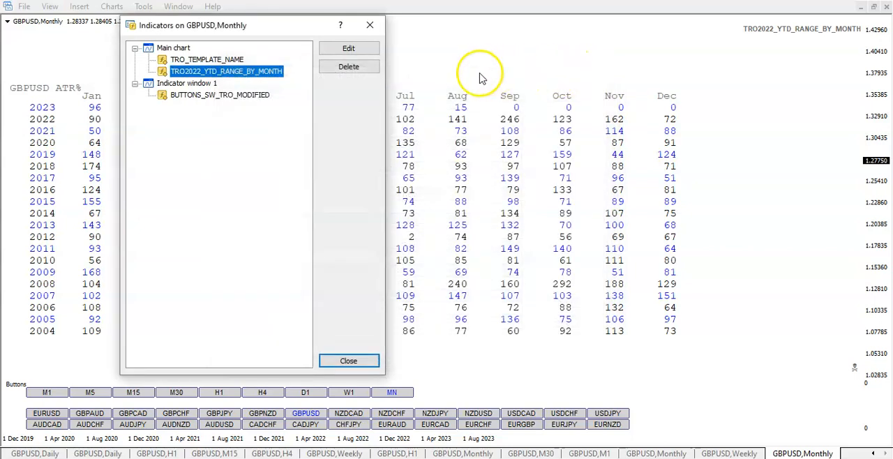
{"action": "left_click", "coordinate": [348, 48]}
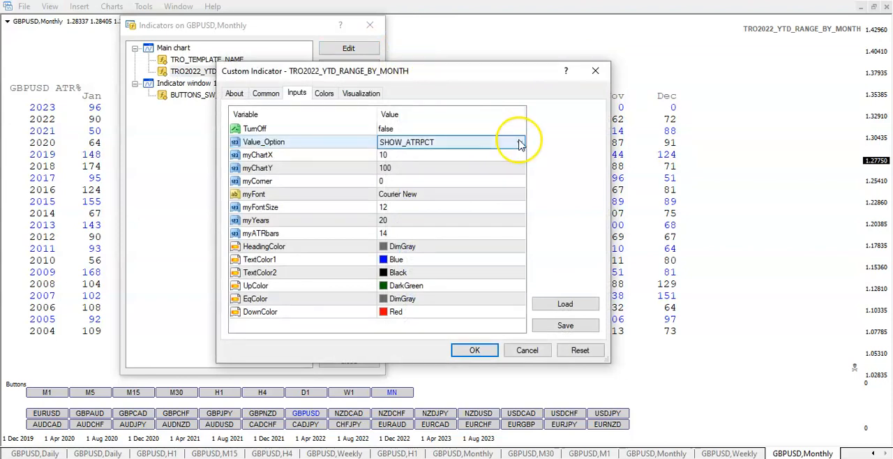
{"action": "left_click", "coordinate": [519, 143]}
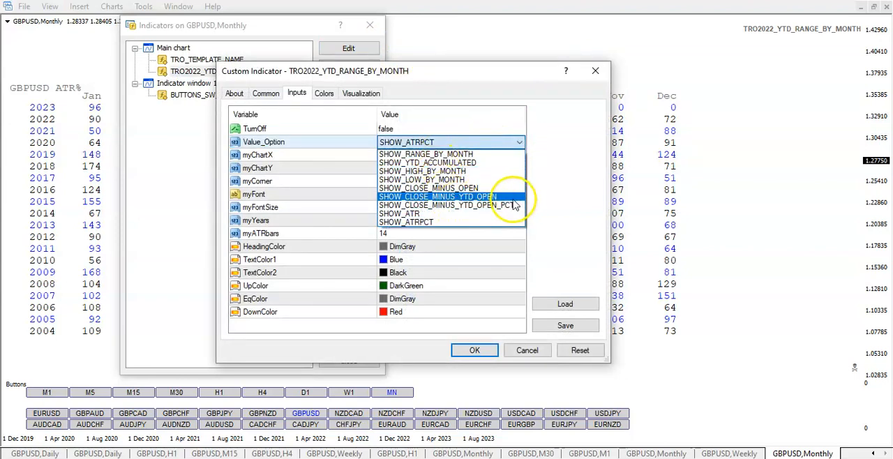
{"action": "left_click", "coordinate": [447, 205]}
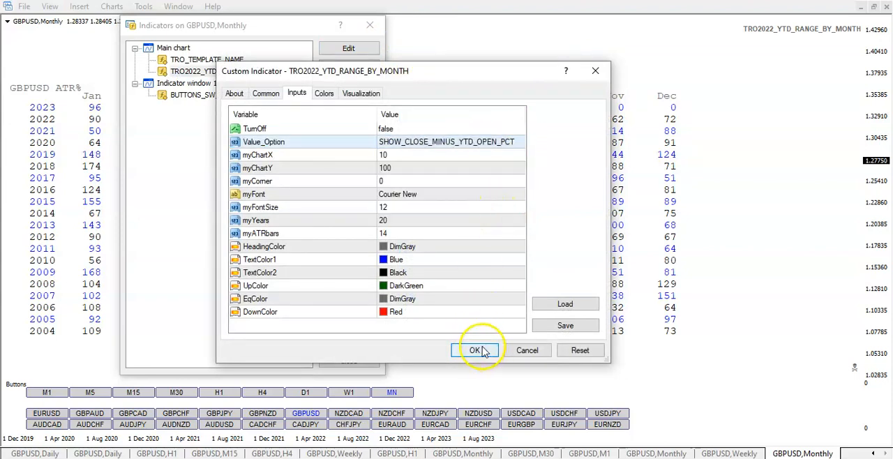
{"action": "left_click", "coordinate": [475, 349]}
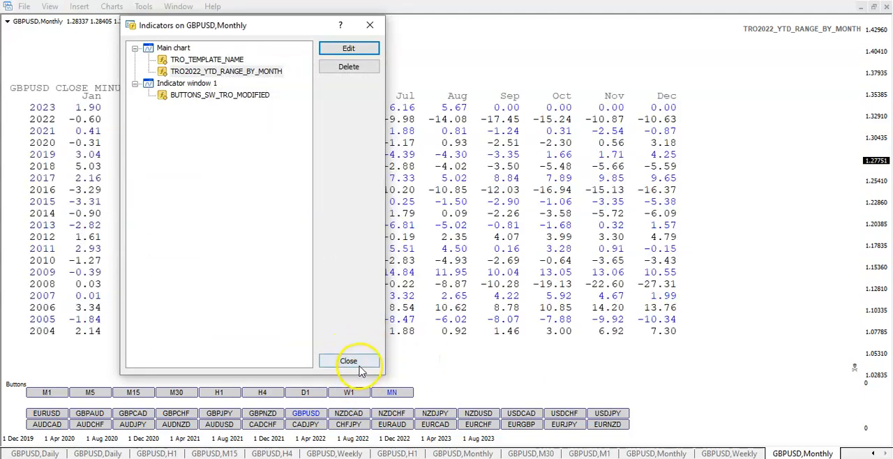
{"action": "left_click", "coordinate": [349, 361]}
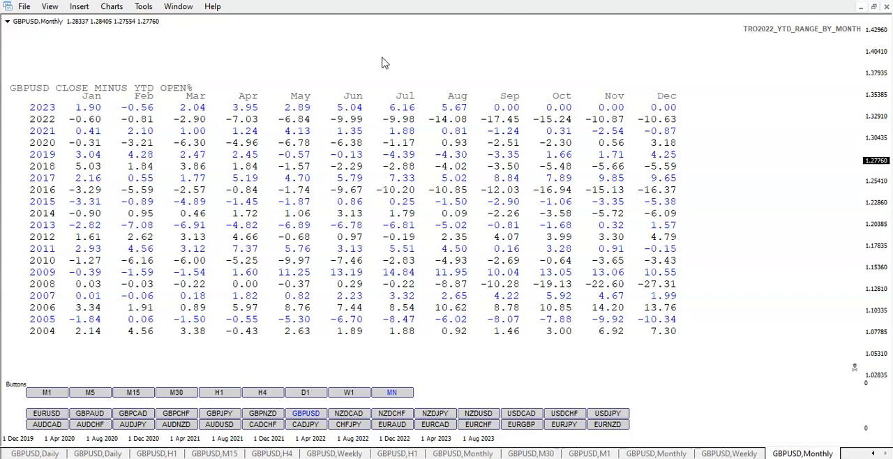
{"action": "mouse_move", "coordinate": [388, 58]}
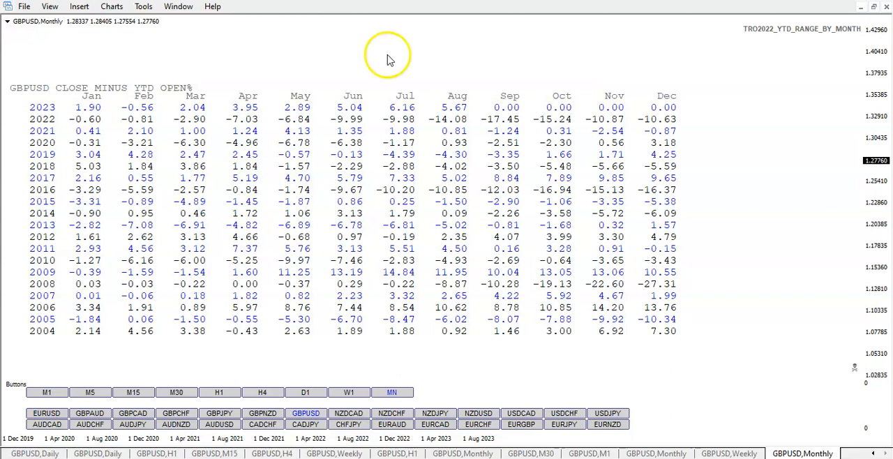
{"action": "mouse_move", "coordinate": [429, 110]}
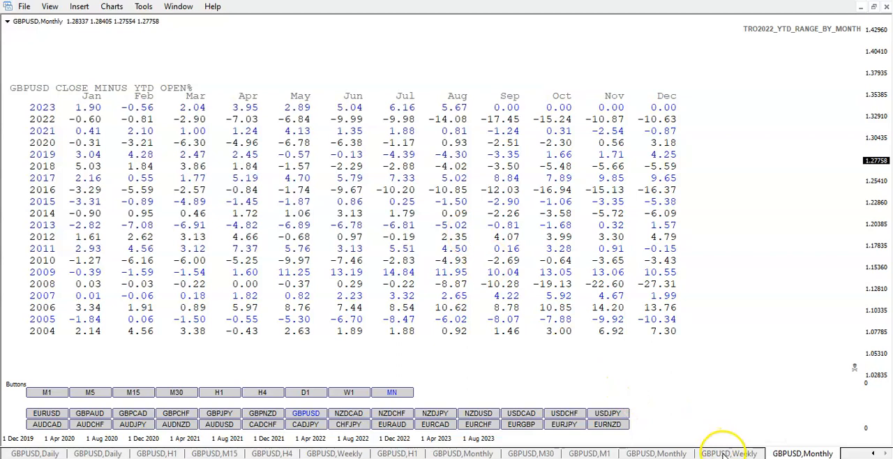
{"action": "left_click", "coordinate": [729, 454]}
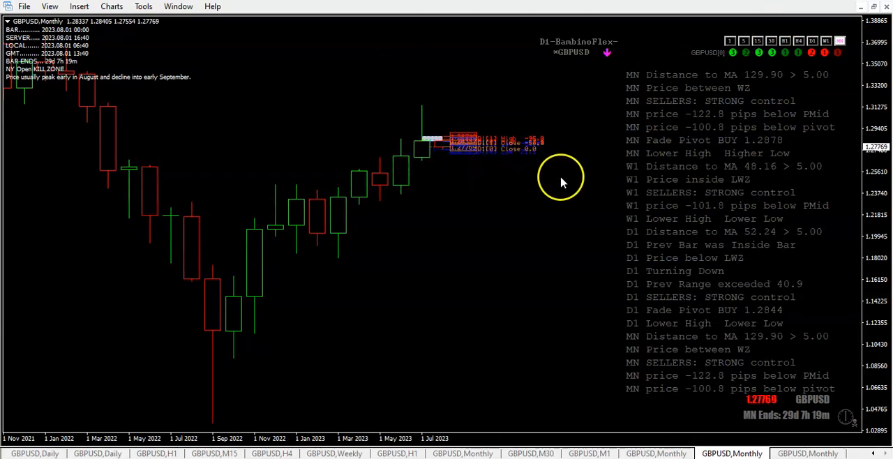
{"action": "mouse_move", "coordinate": [564, 183]}
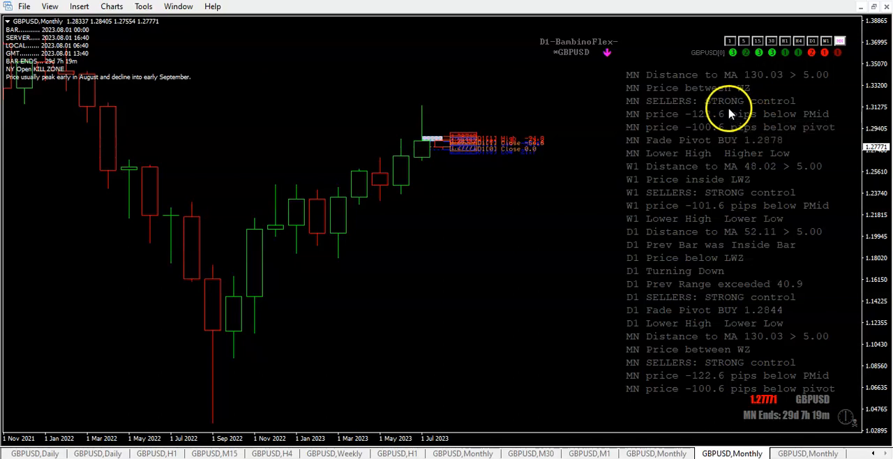
{"action": "mouse_move", "coordinate": [719, 154]}
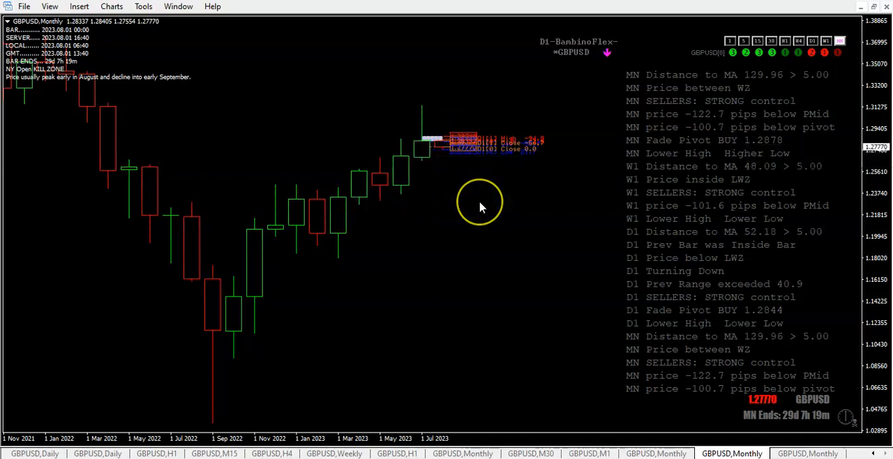
{"action": "mouse_move", "coordinate": [453, 206]}
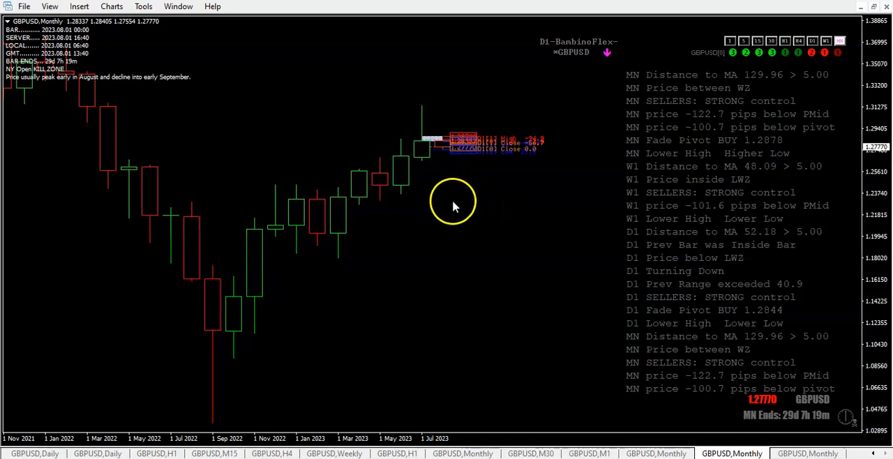
Step: Show the GBPUSD,M1 chart, view NZDCAD via the symbol panel, then return to GBPUSD
{"action": "left_click", "coordinate": [590, 454]}
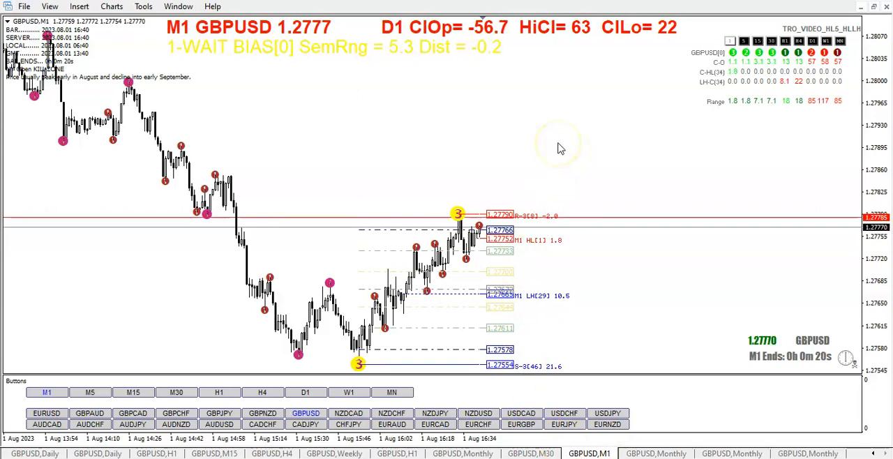
{"action": "mouse_move", "coordinate": [562, 148]}
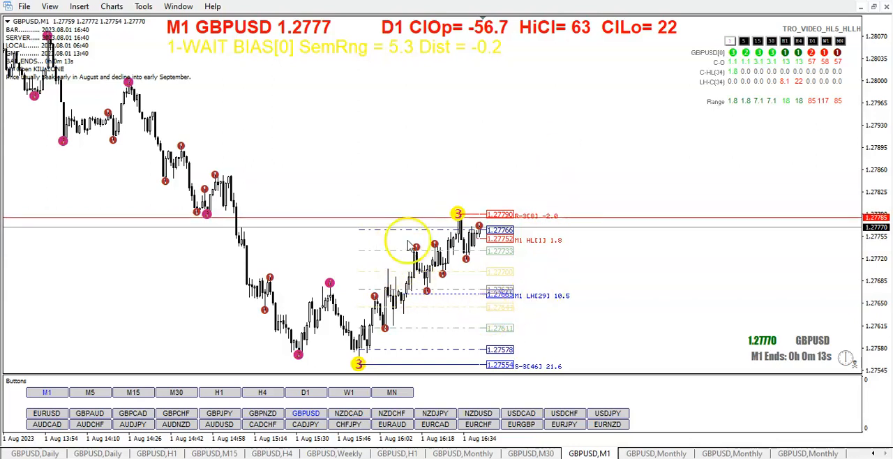
{"action": "mouse_move", "coordinate": [792, 188]}
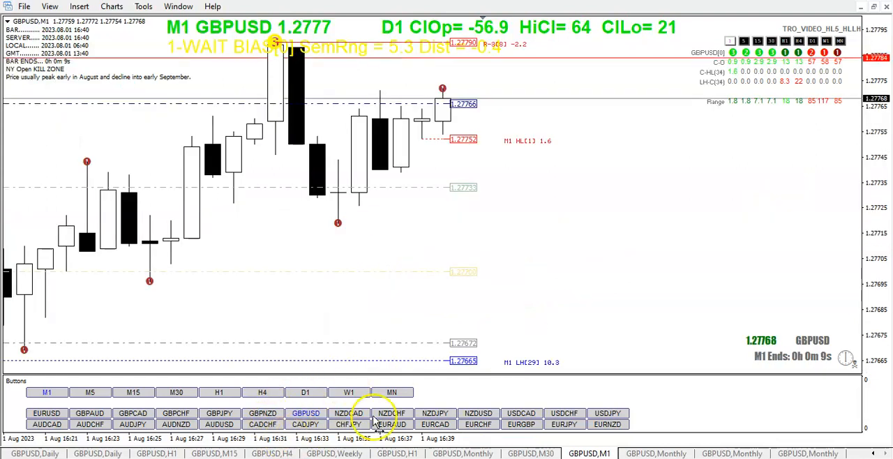
{"action": "left_click", "coordinate": [349, 413]}
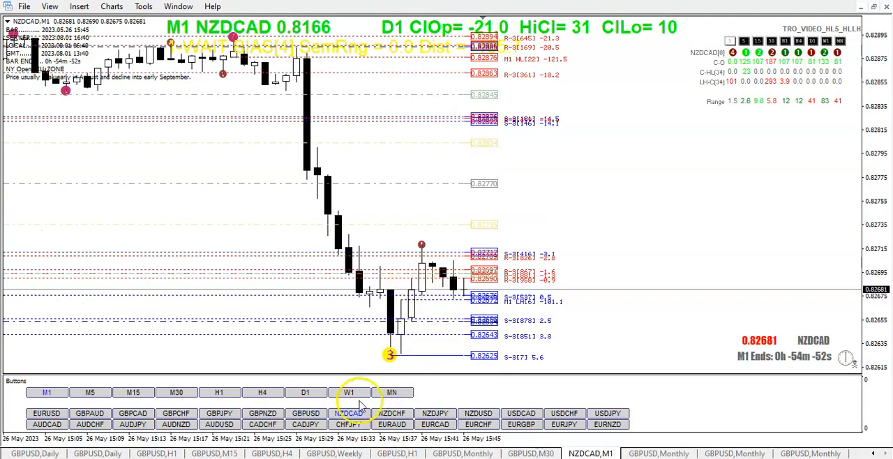
{"action": "left_click", "coordinate": [305, 413]}
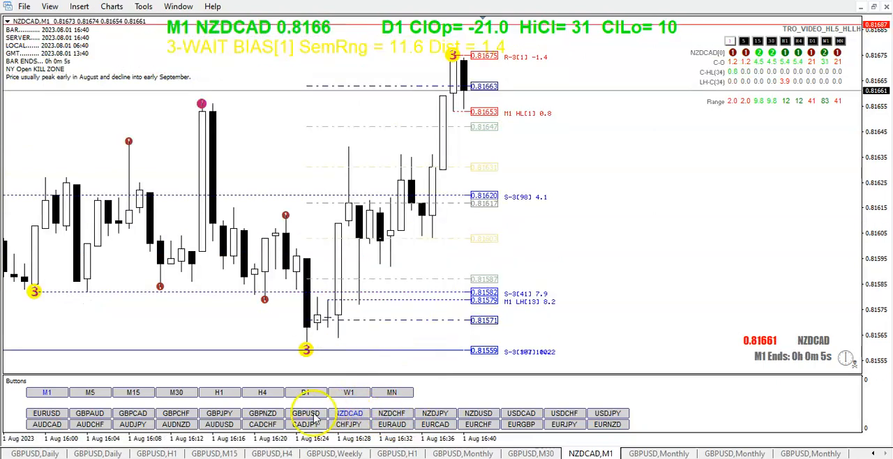
{"action": "left_click", "coordinate": [306, 414]}
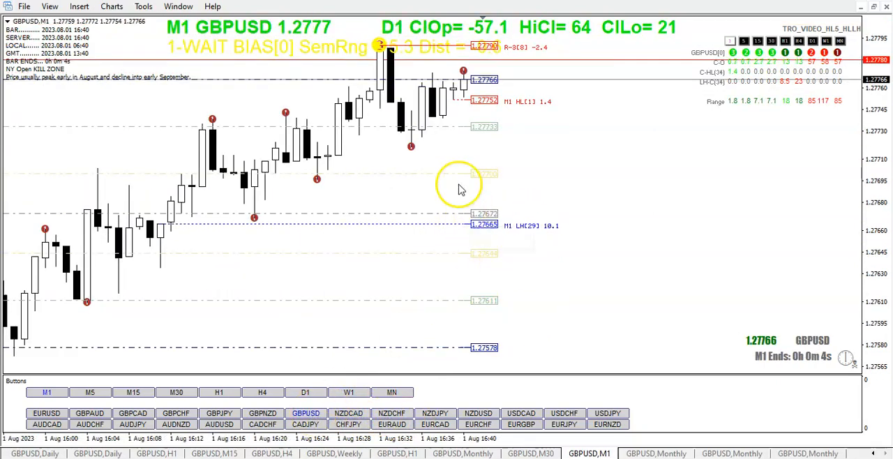
{"action": "mouse_move", "coordinate": [427, 249]}
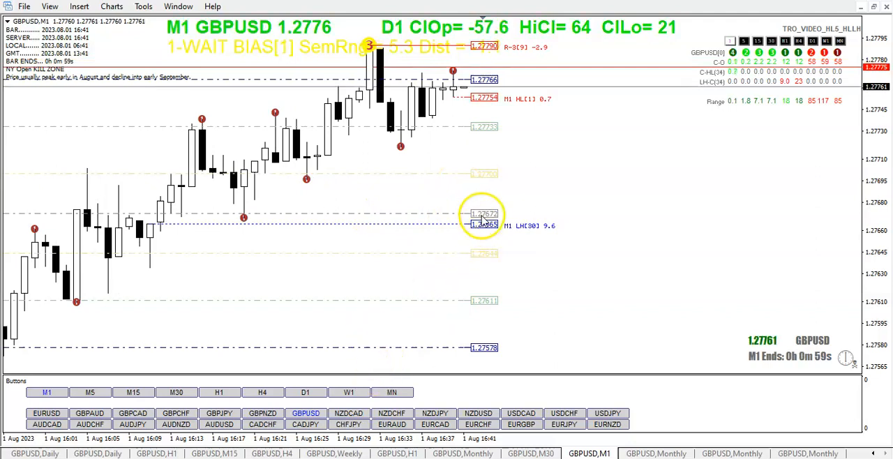
{"action": "mouse_move", "coordinate": [401, 230]}
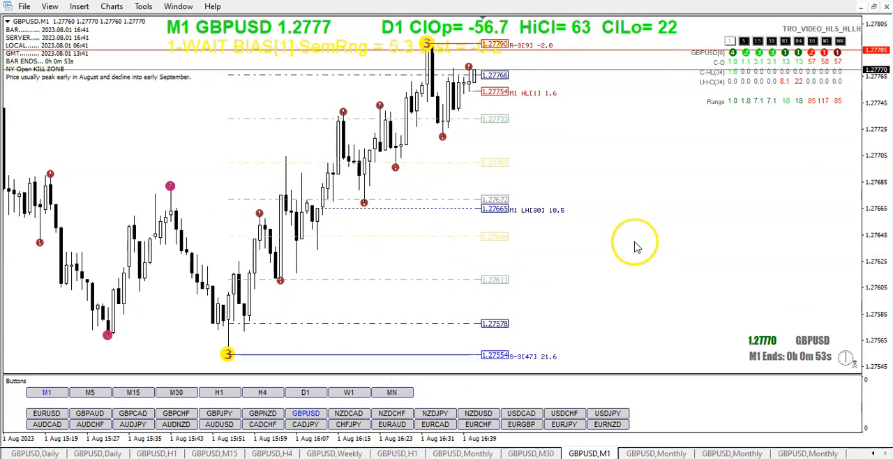
{"action": "mouse_move", "coordinate": [642, 222]}
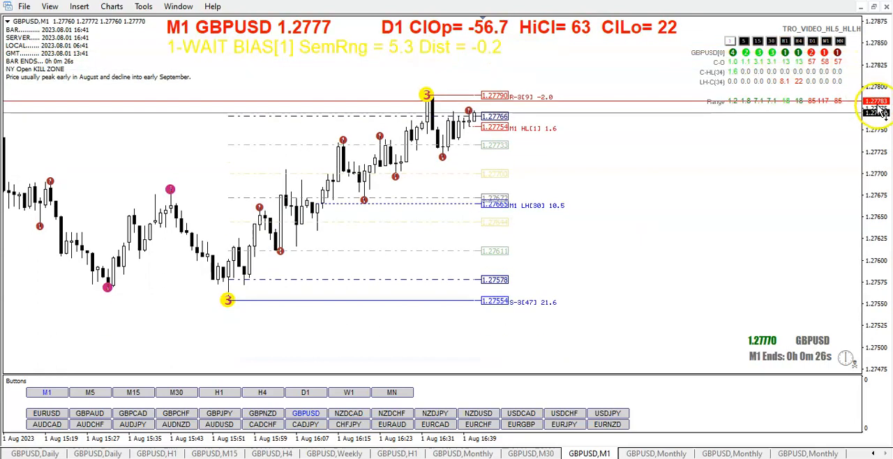
{"action": "mouse_move", "coordinate": [648, 215]}
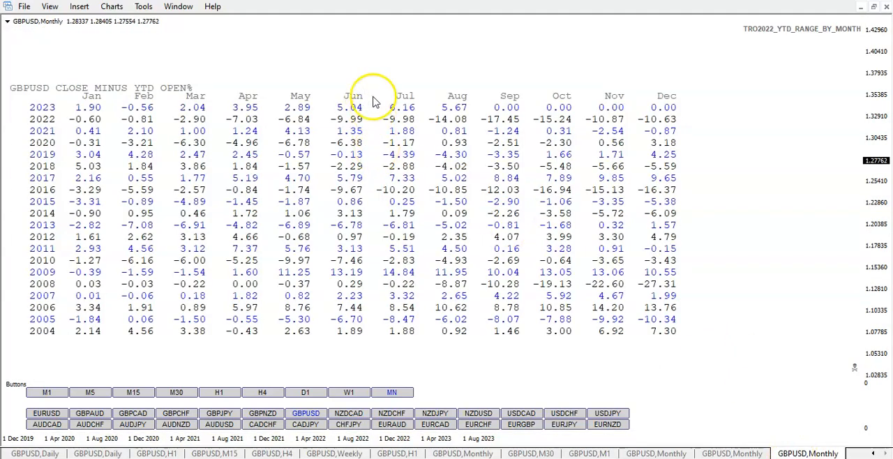
{"action": "mouse_move", "coordinate": [418, 143]}
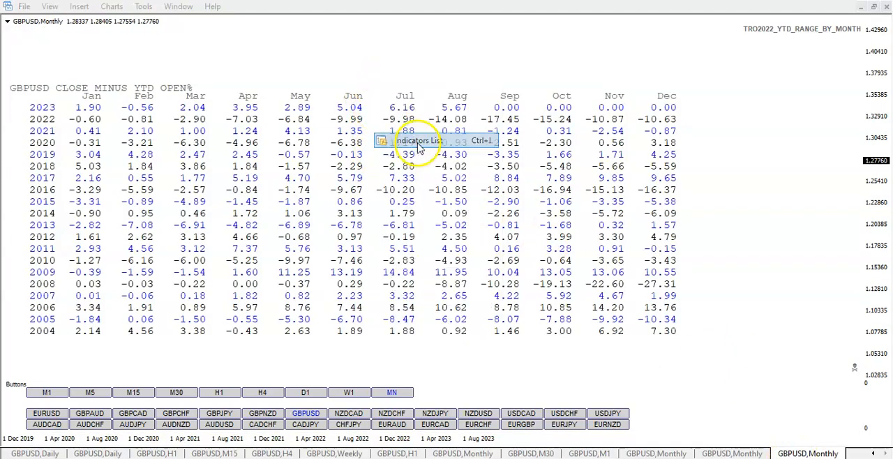
Step: Set TRO2022_YTD_RANGE_BY_MONTH's Value_Option to SHOW_RANGE_BY_MONTH and close the Indicators List
{"action": "left_click", "coordinate": [417, 140]}
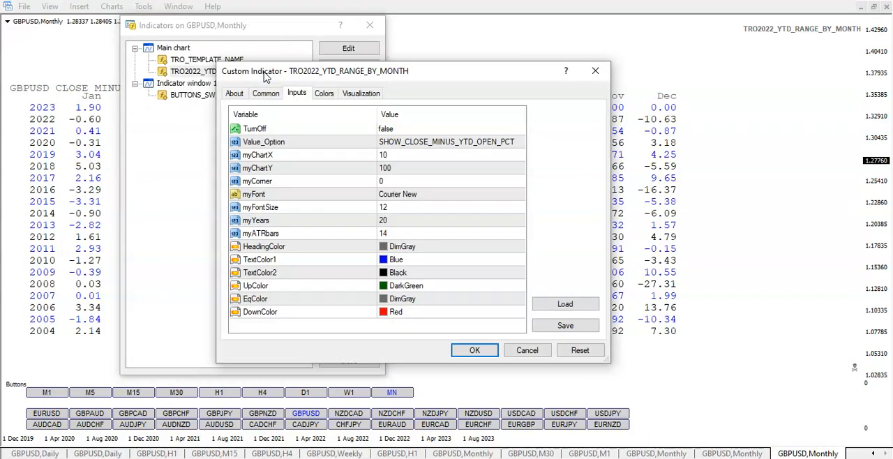
{"action": "left_click", "coordinate": [520, 143]}
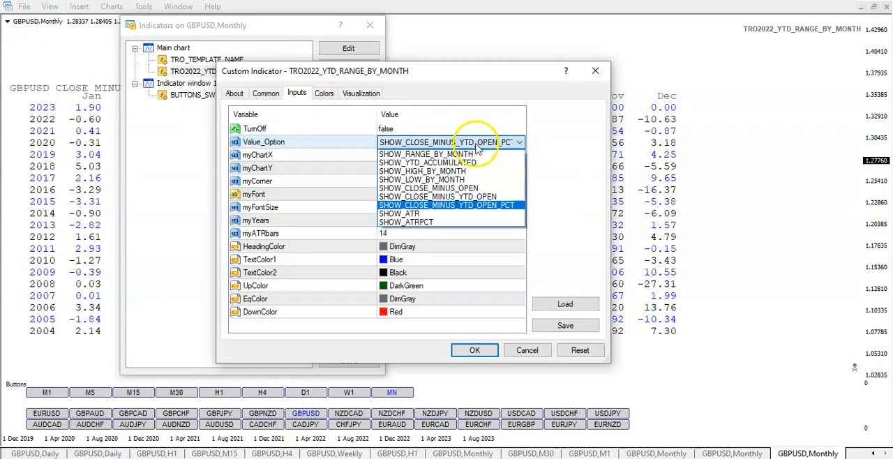
{"action": "left_click", "coordinate": [427, 154]}
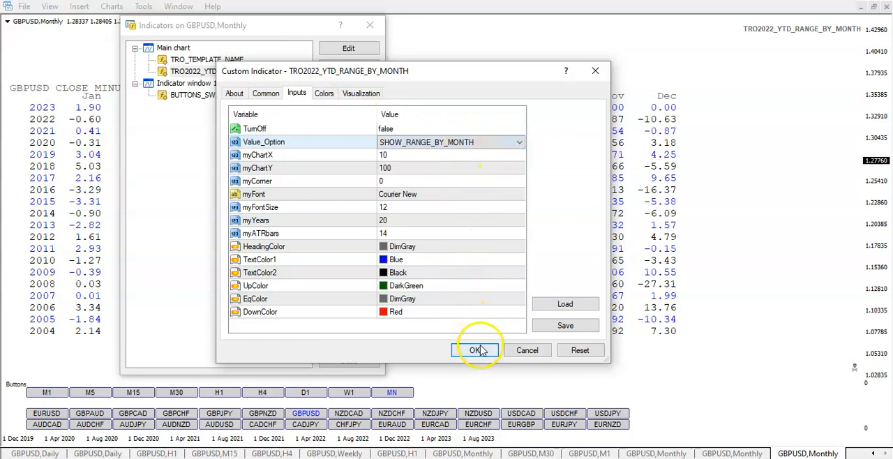
{"action": "left_click", "coordinate": [477, 350]}
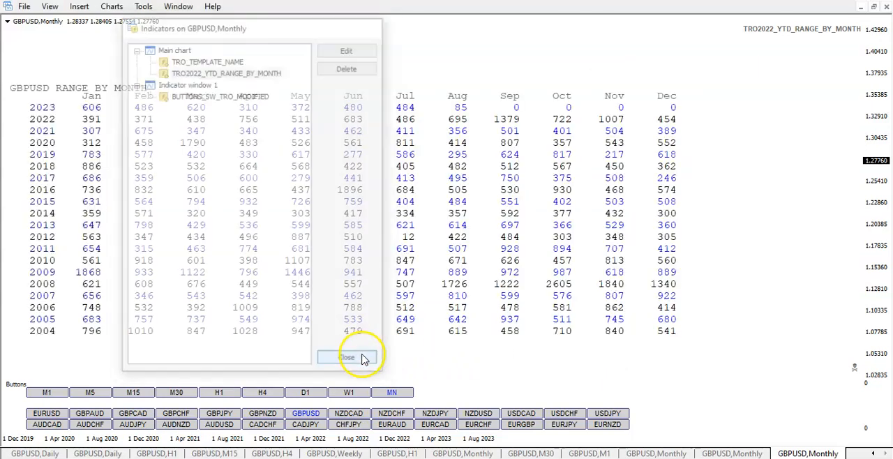
{"action": "left_click", "coordinate": [347, 358]}
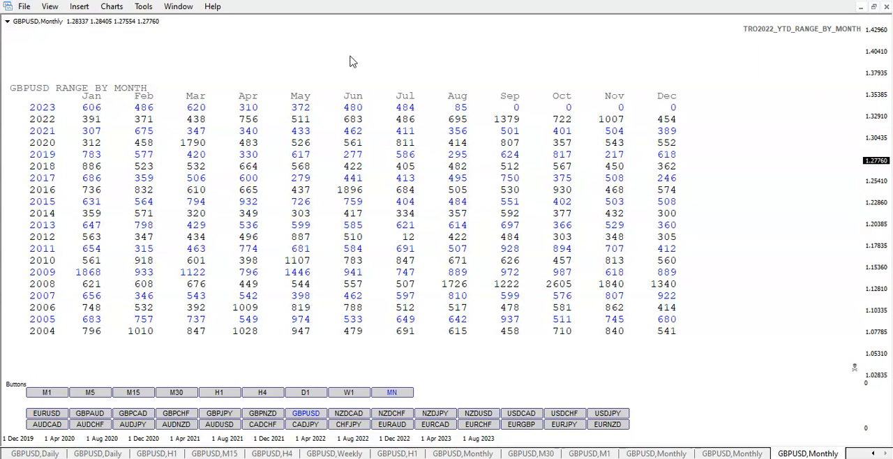
{"action": "mouse_move", "coordinate": [445, 119]}
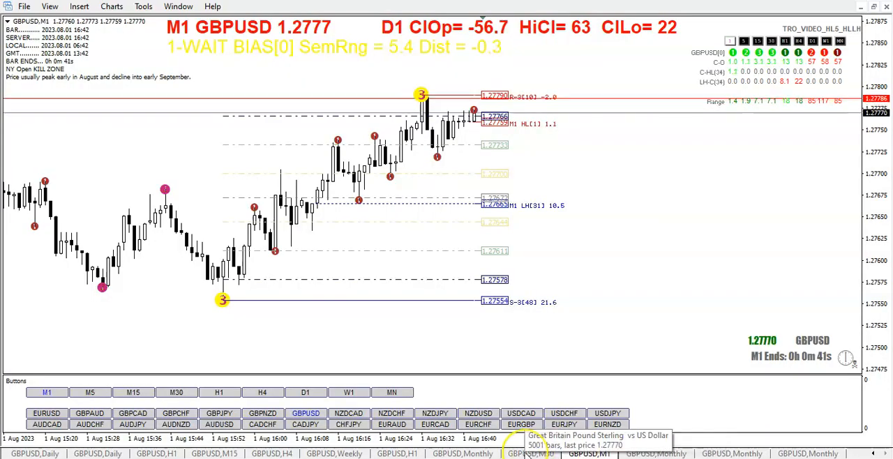
{"action": "left_click", "coordinate": [176, 392]}
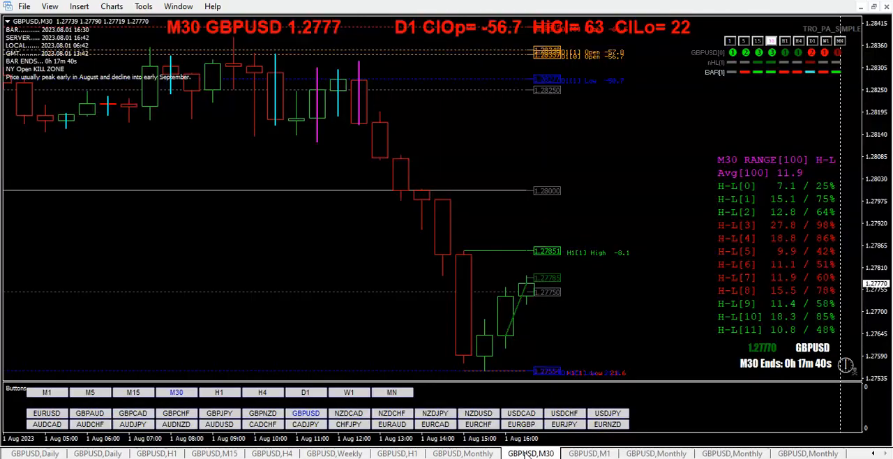
{"action": "mouse_move", "coordinate": [604, 269]}
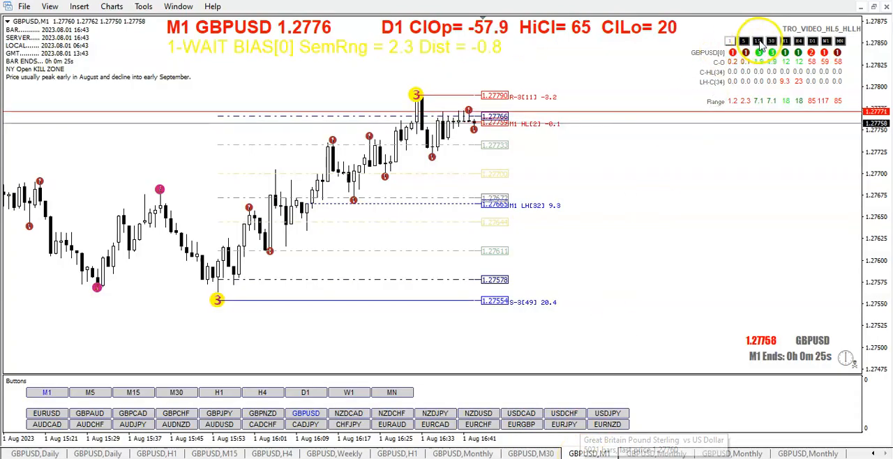
Step: Step the dashboard through the 15- and 5-minute views, then show the GBPUSD M30 chart
{"action": "left_click", "coordinate": [133, 392]}
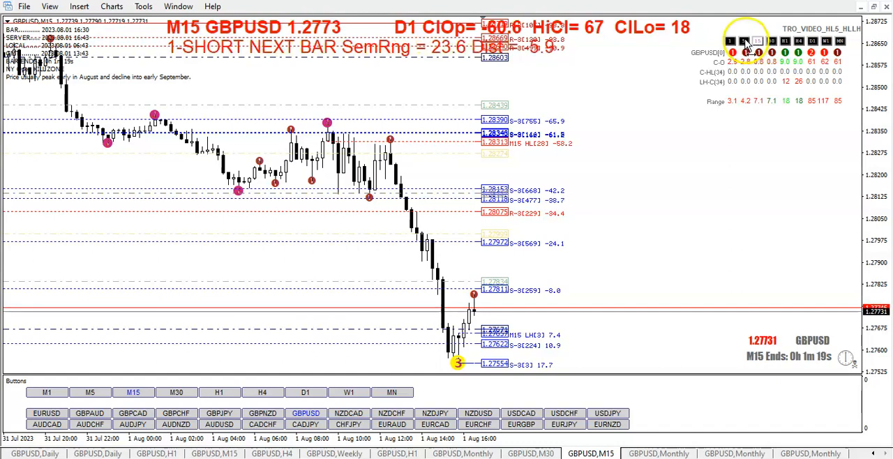
{"action": "left_click", "coordinate": [90, 392]}
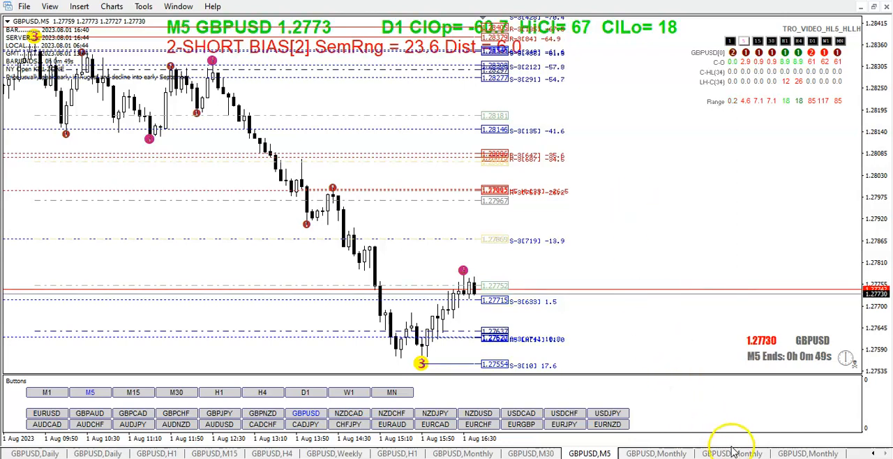
{"action": "left_click", "coordinate": [176, 392]}
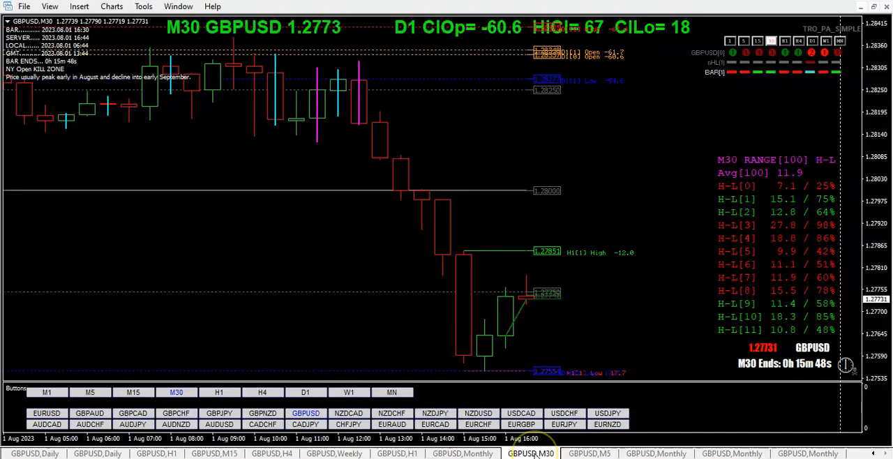
{"action": "mouse_move", "coordinate": [530, 453]}
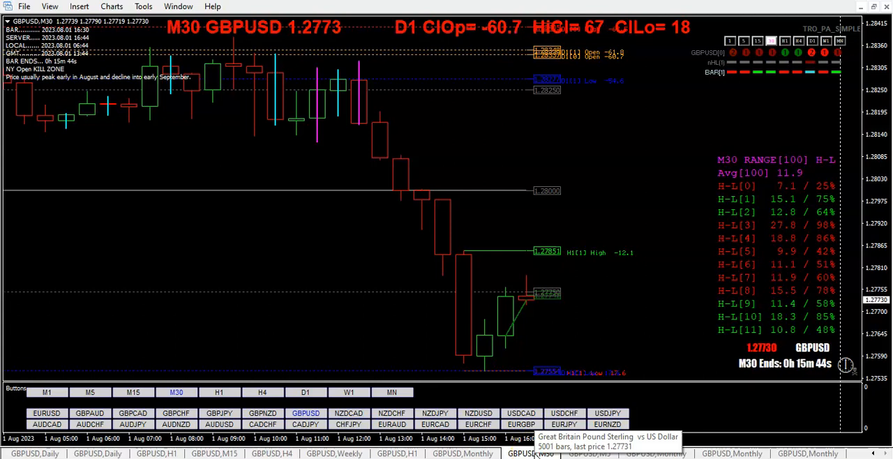
{"action": "mouse_move", "coordinate": [553, 427]}
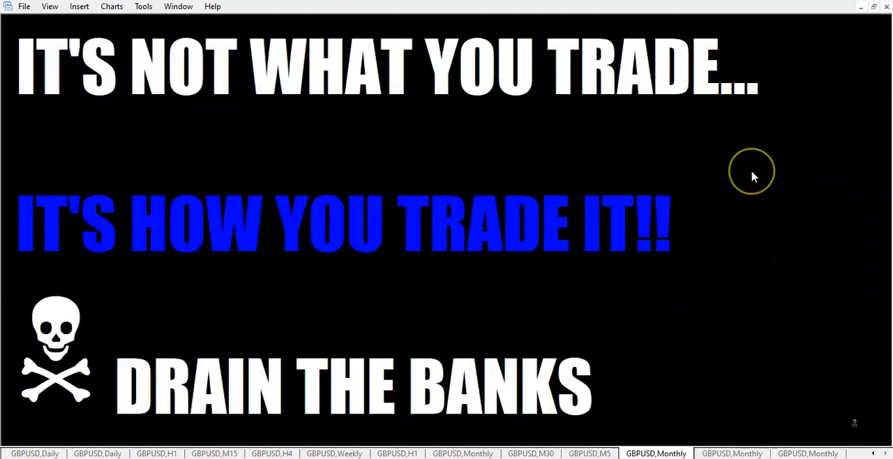
{"action": "mouse_move", "coordinate": [753, 176]}
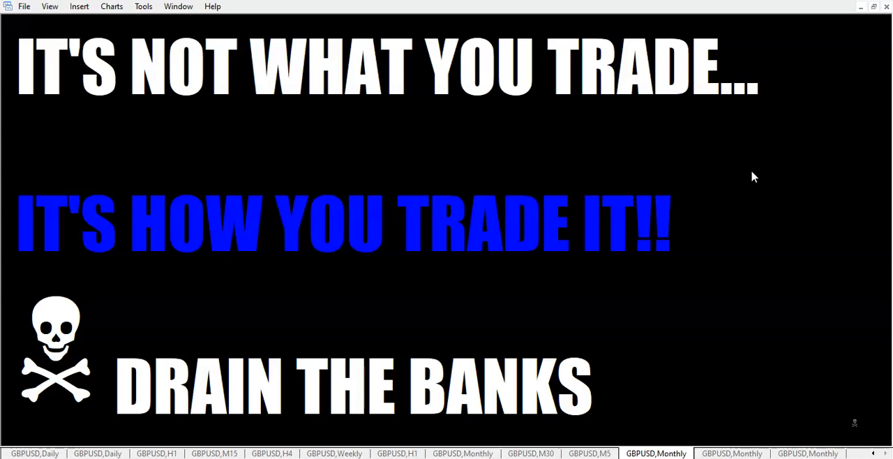
{"action": "mouse_move", "coordinate": [259, 323]}
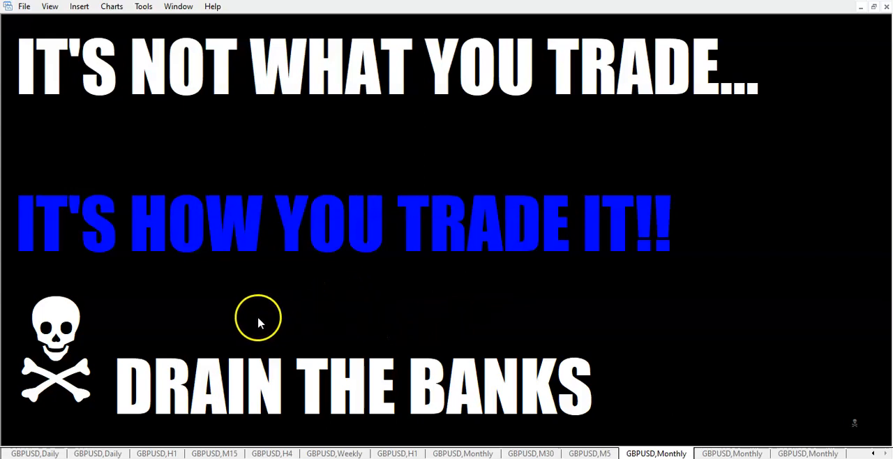